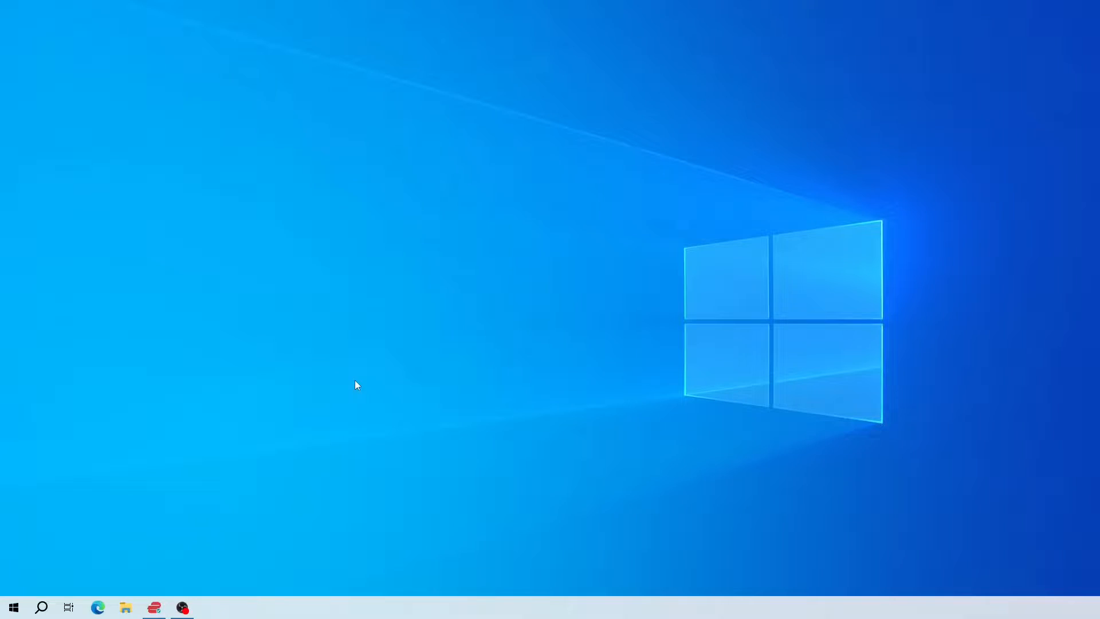
mouse_move(13, 607)
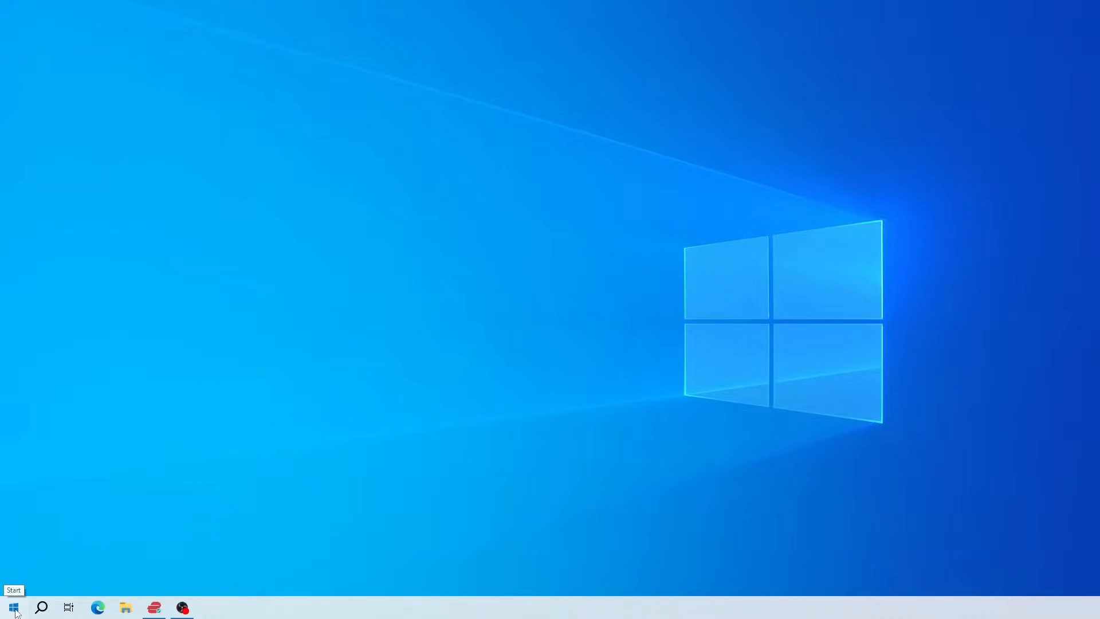
Trace the Anaconda Navigator Start shortcut back to its anaconda3 installation folder
click(13, 607)
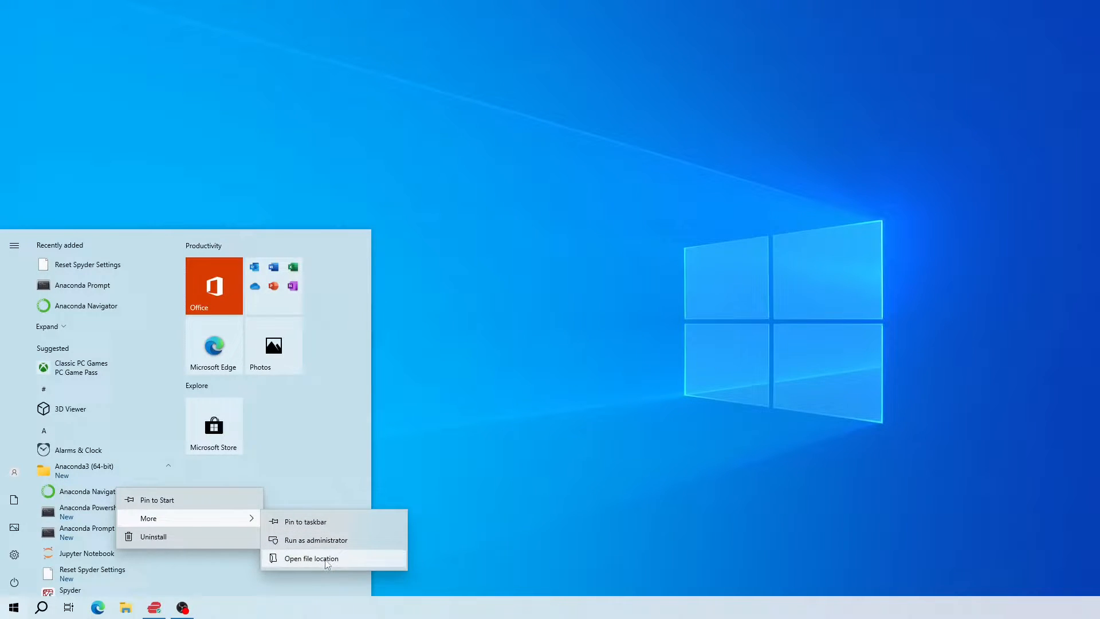
click(311, 559)
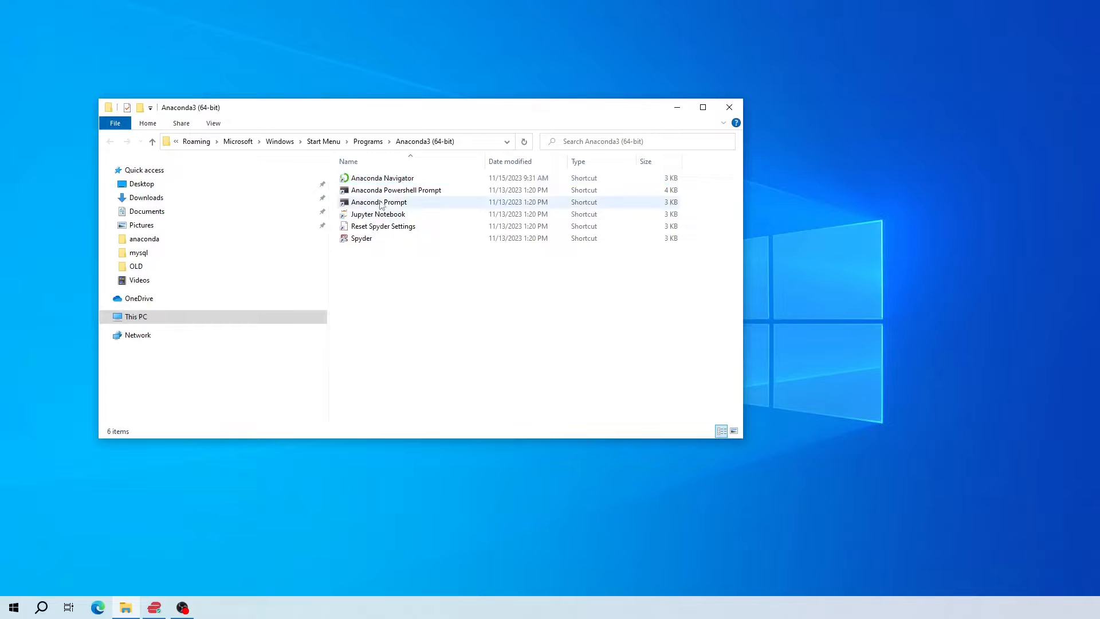
right_click(381, 177)
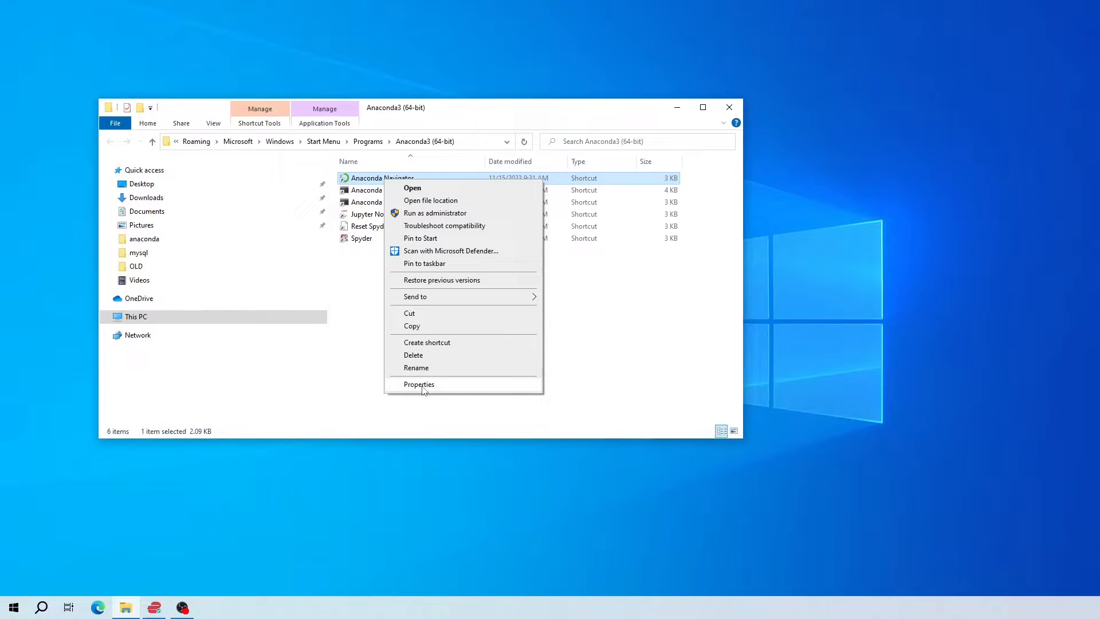
click(419, 384)
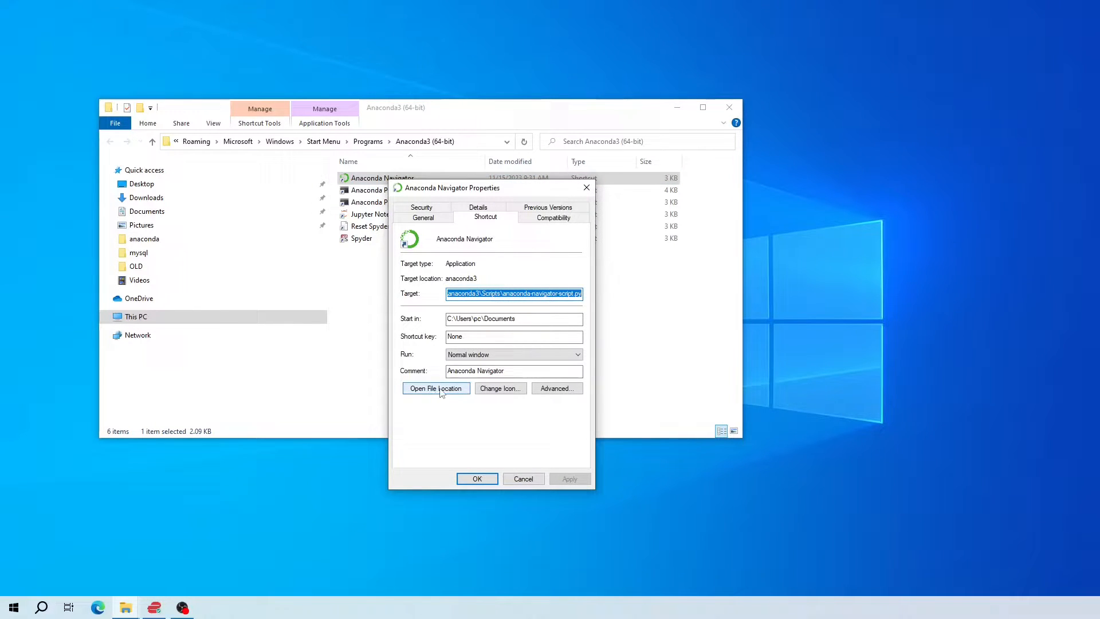
click(435, 388)
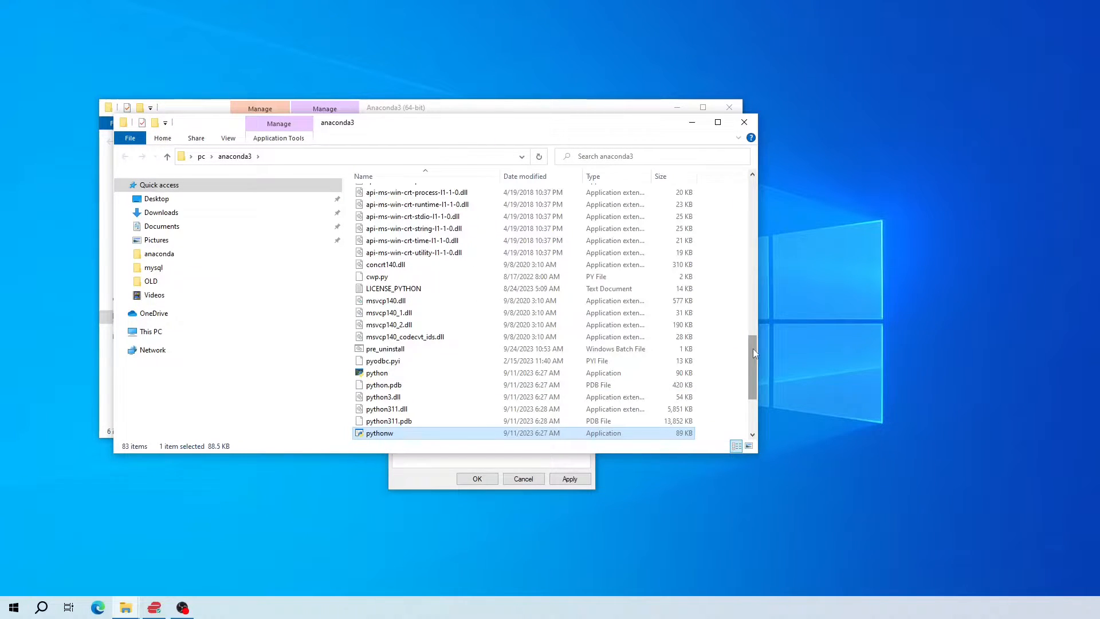
Delete the Tensorflow folder from anaconda3's envs, then close the Explorer and Properties windows
scroll(up, 3)
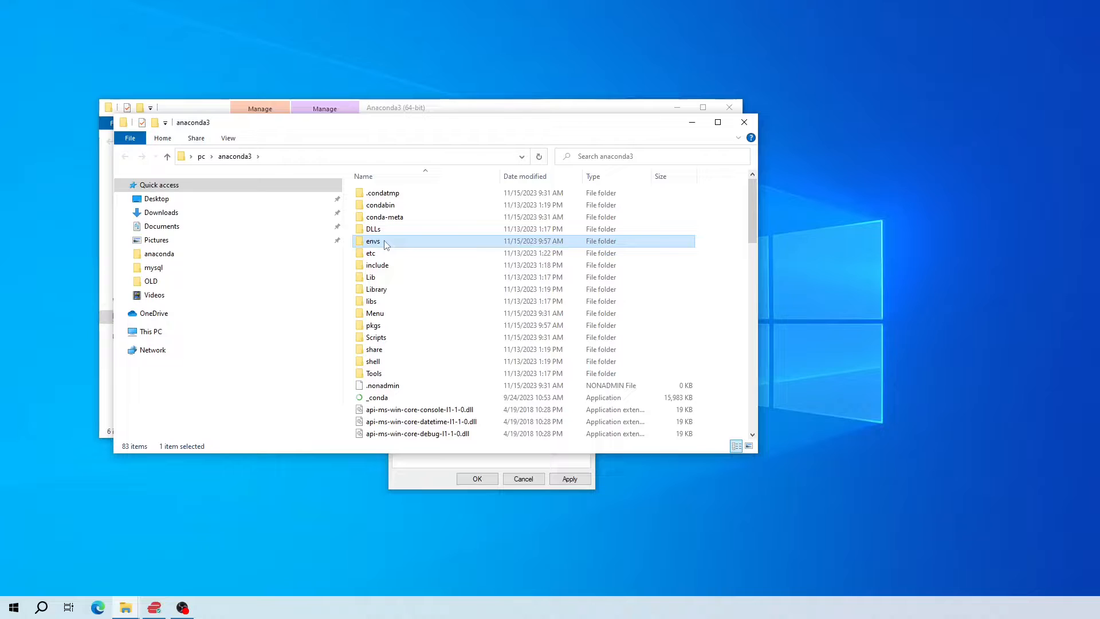
double_click(373, 241)
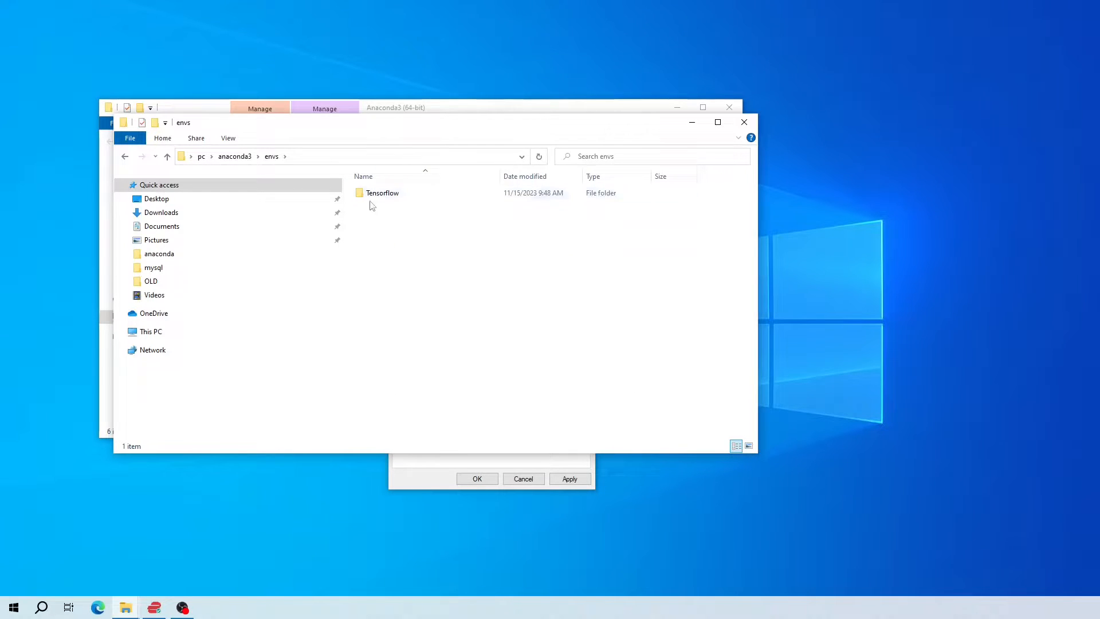
click(382, 193)
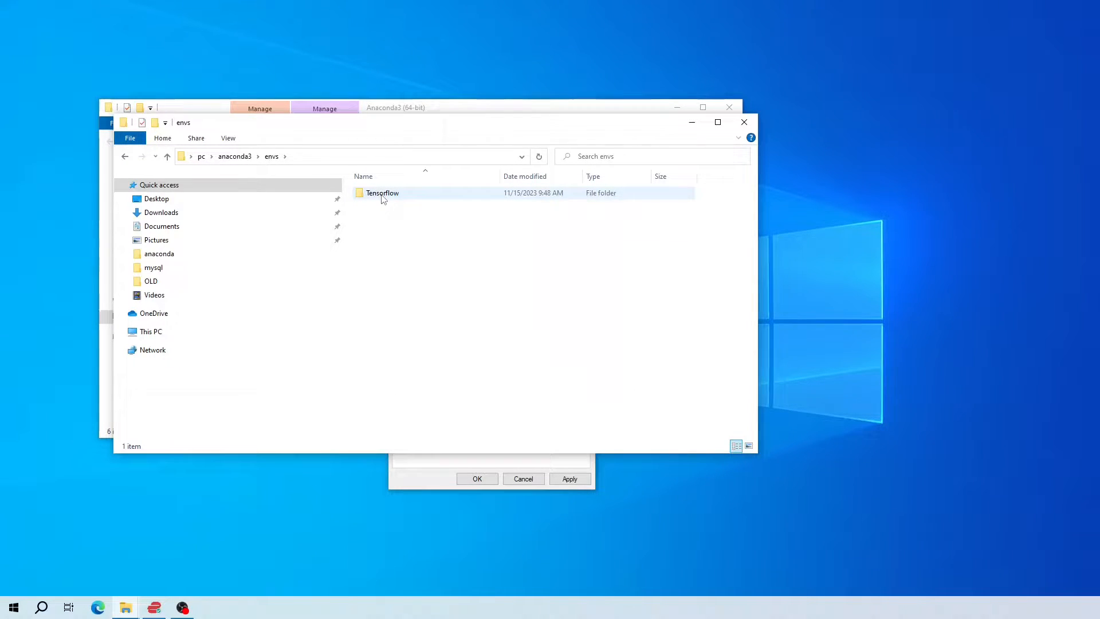
click(382, 193)
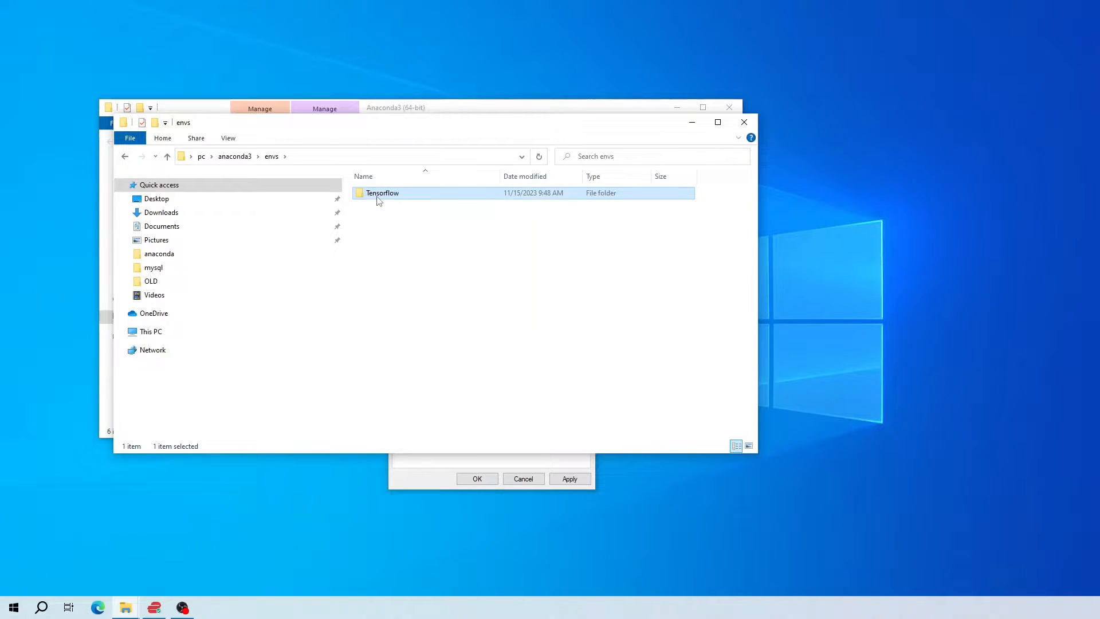
mouse_move(344, 160)
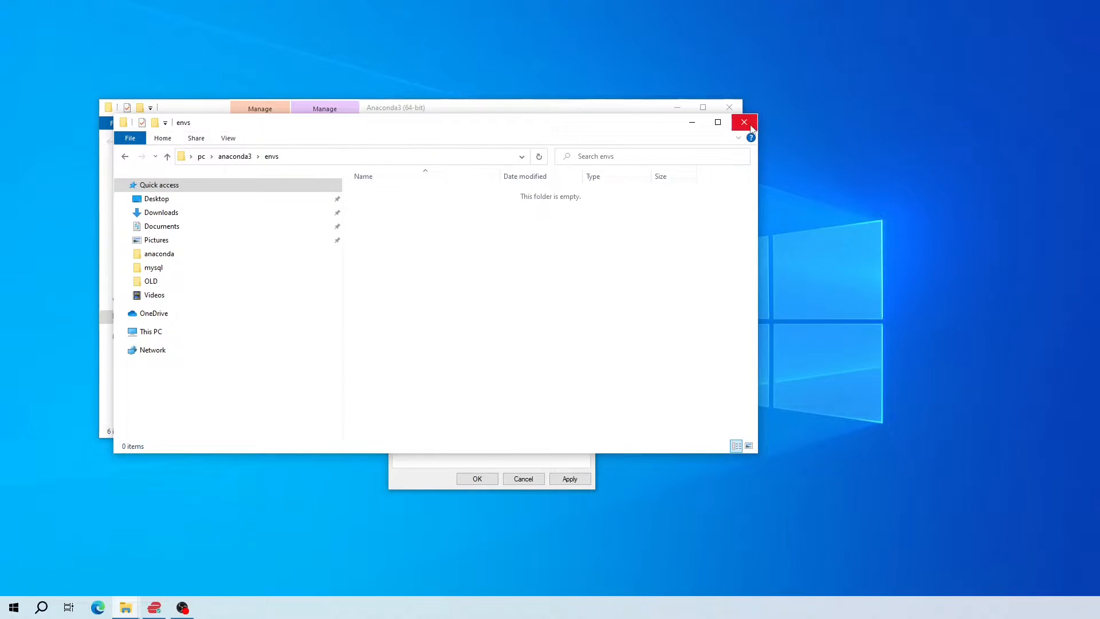
click(744, 122)
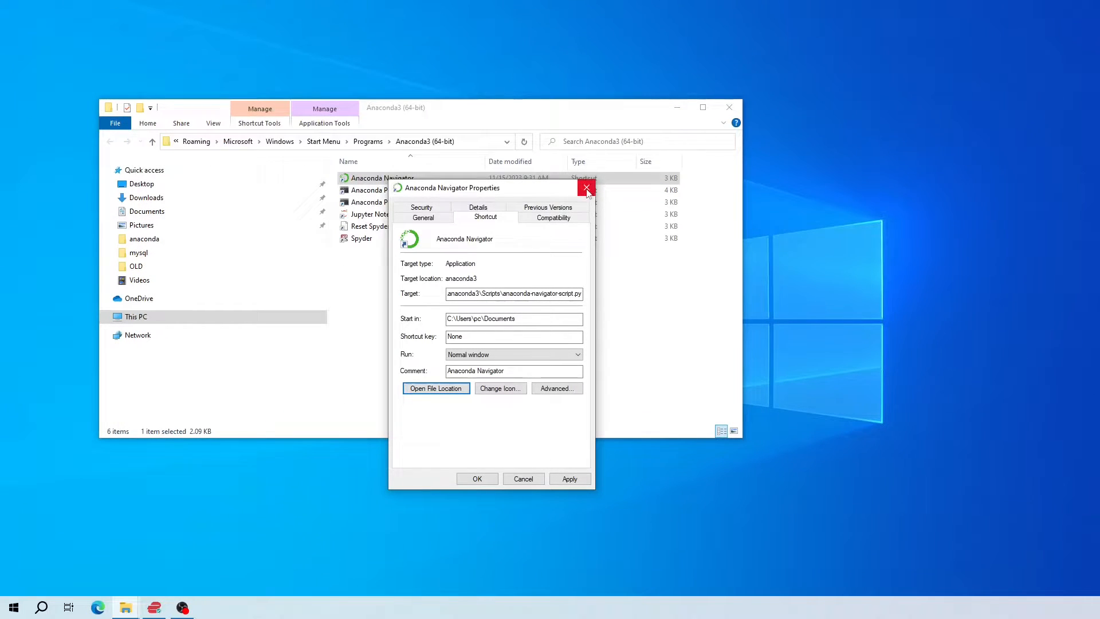
click(587, 188)
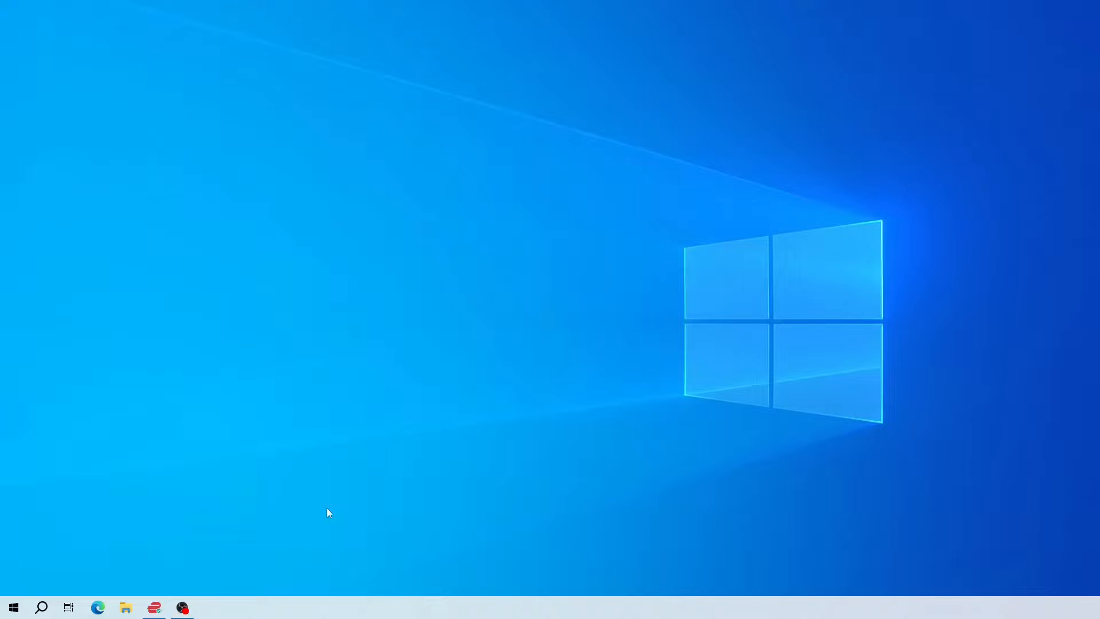
mouse_move(12, 607)
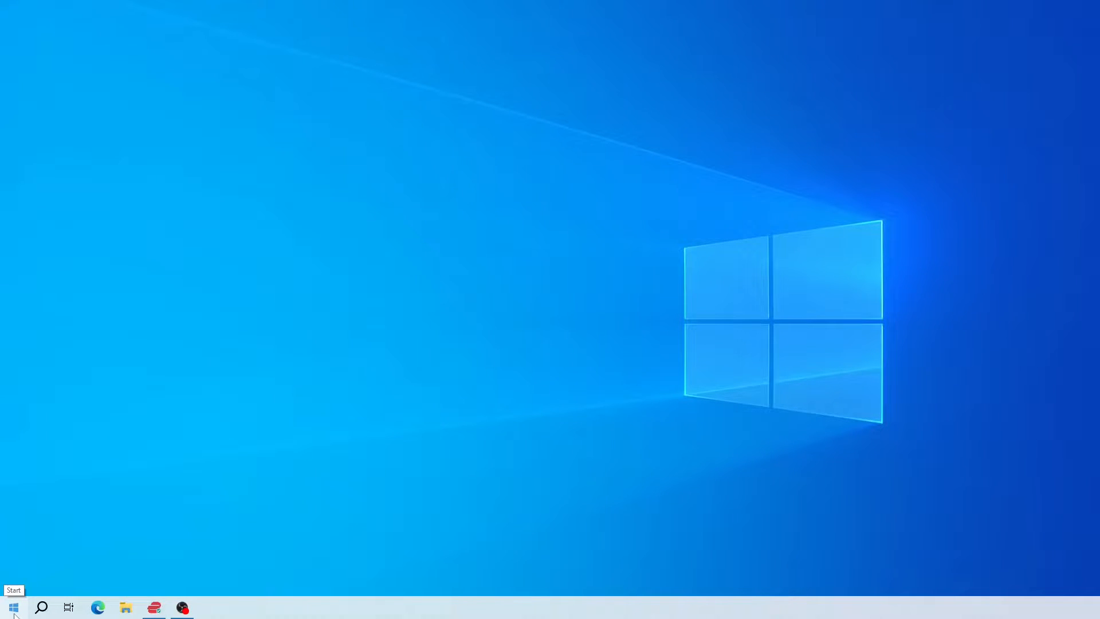
Relaunch Anaconda Navigator from Start and switch to the Environments page
click(13, 607)
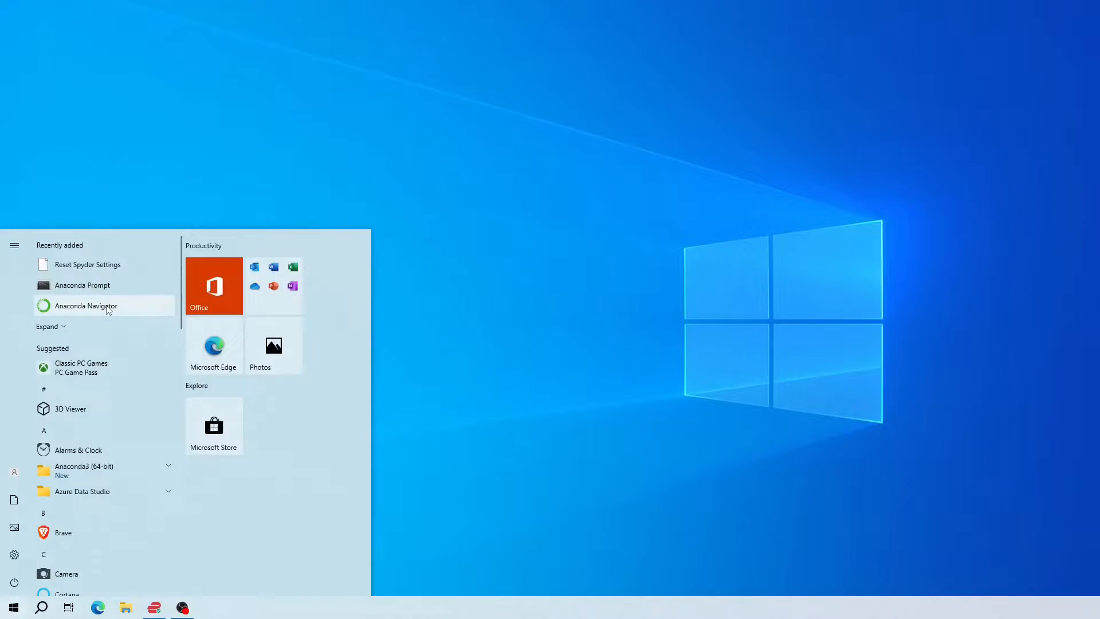
click(84, 306)
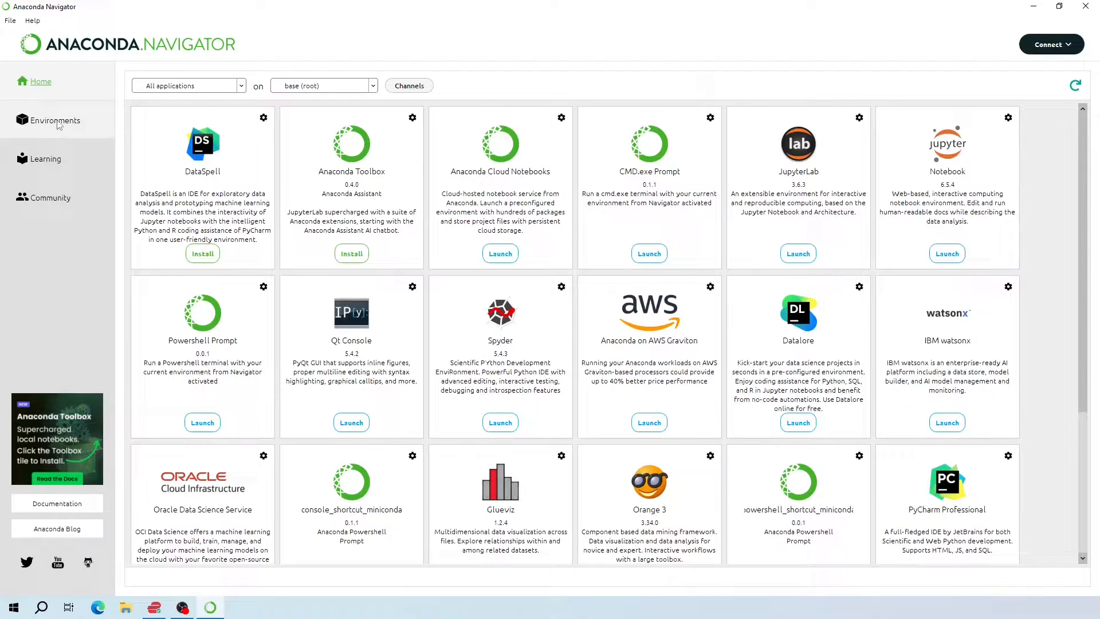
click(55, 120)
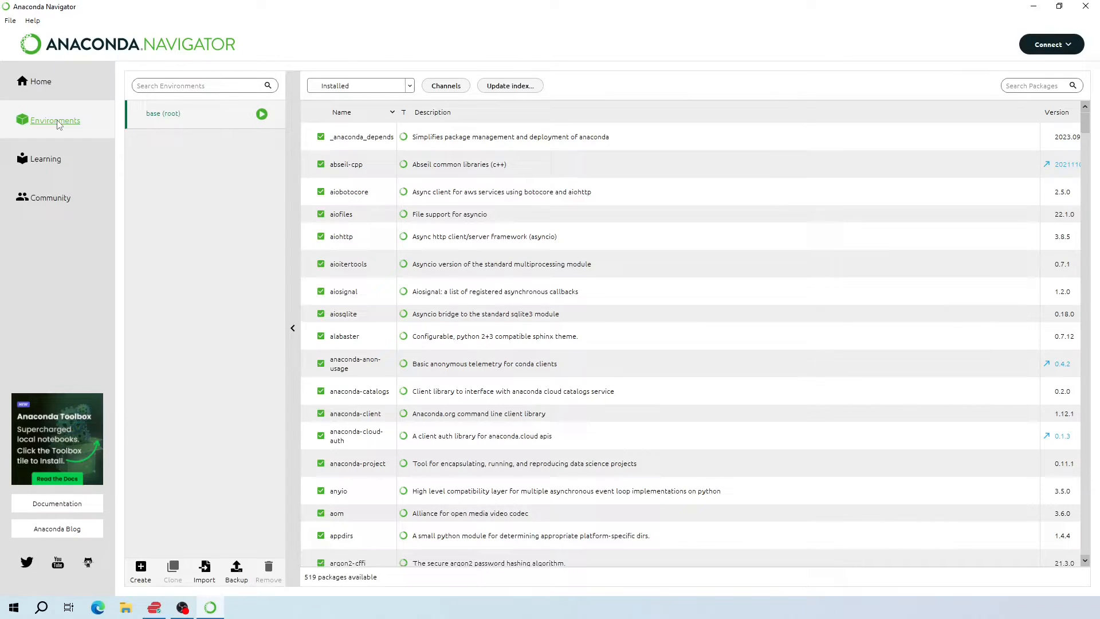
mouse_move(206, 526)
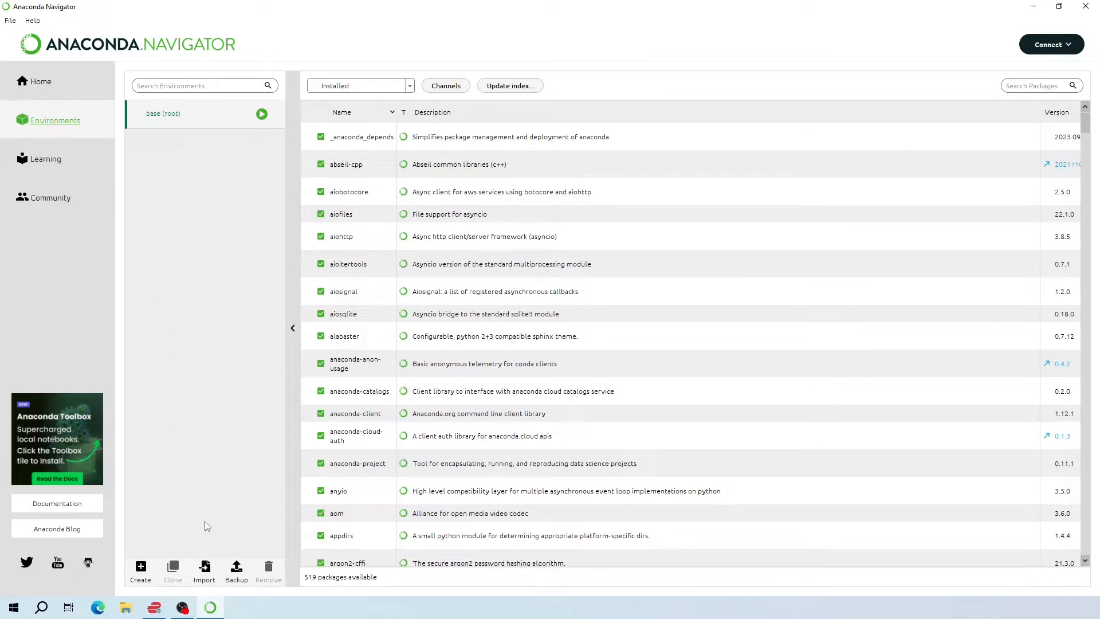
mouse_move(129, 553)
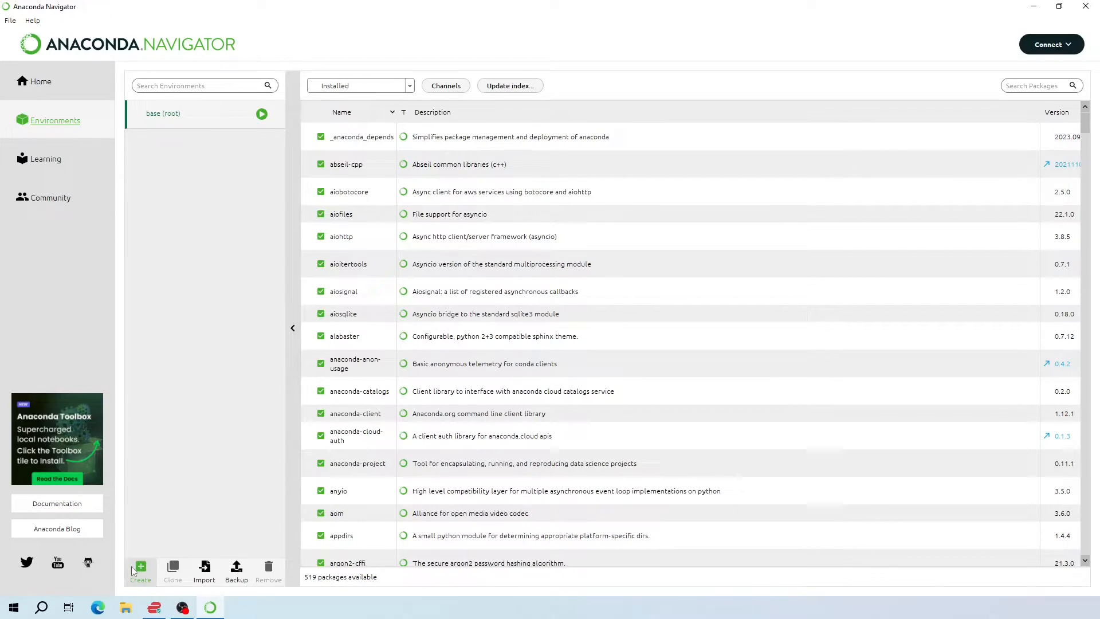
Create an environment named 'Tensorflow' using Python 3.9.18, with R left unchecked
click(140, 569)
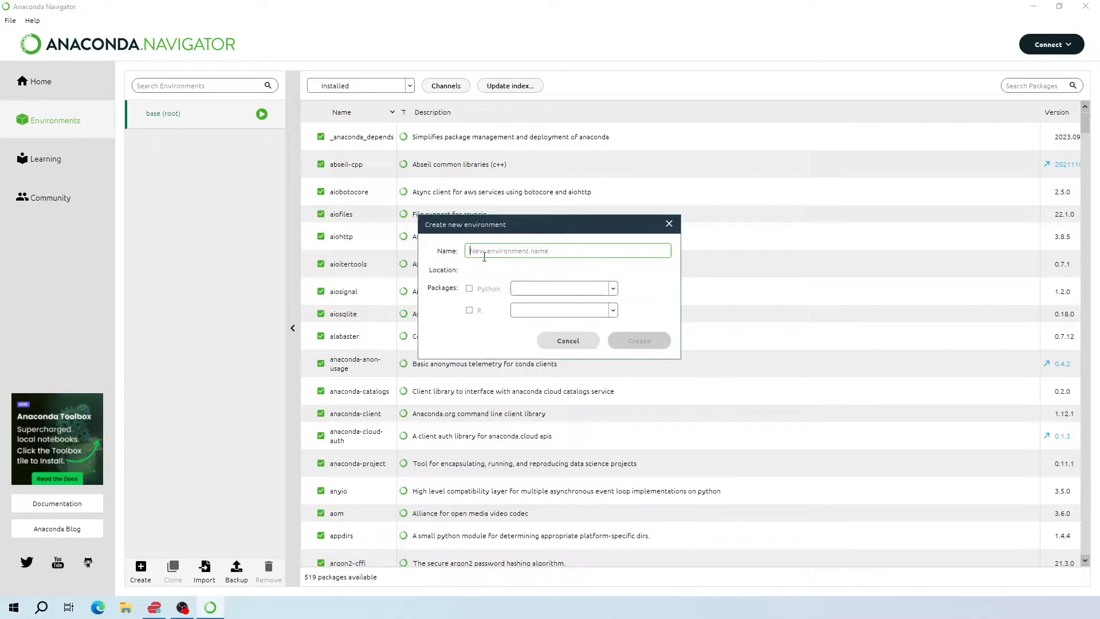
text(Tensorflow)
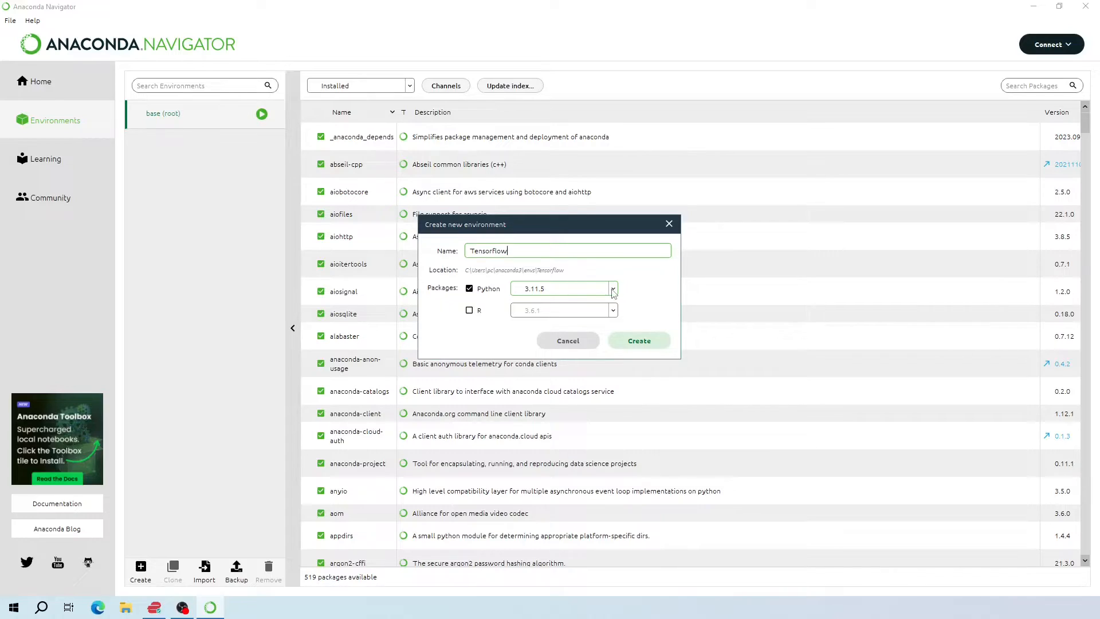
click(612, 289)
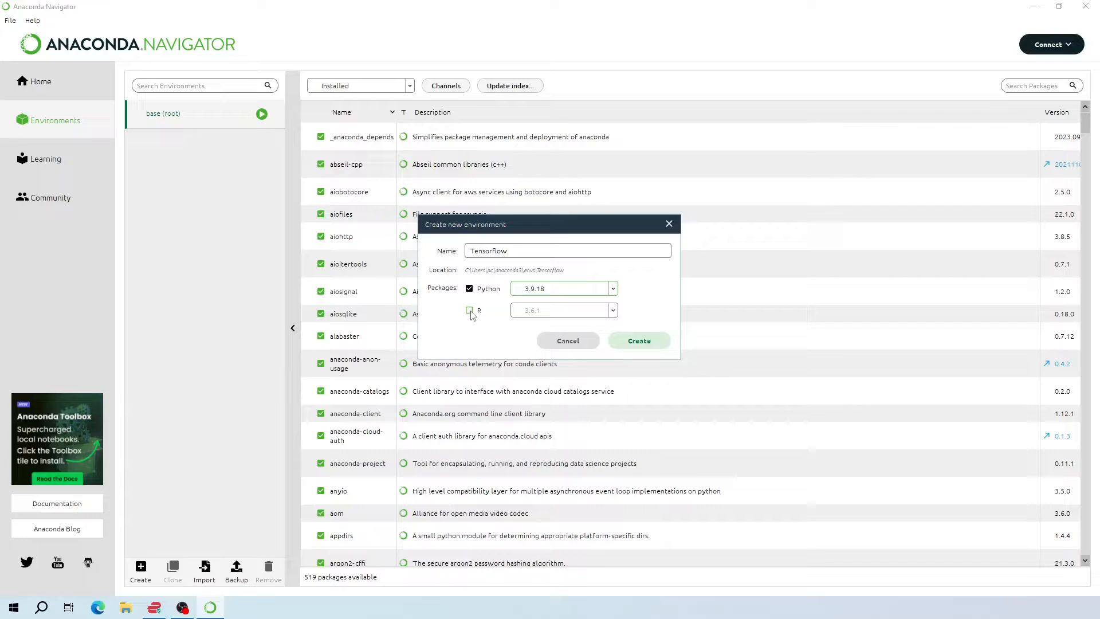
mouse_move(663, 310)
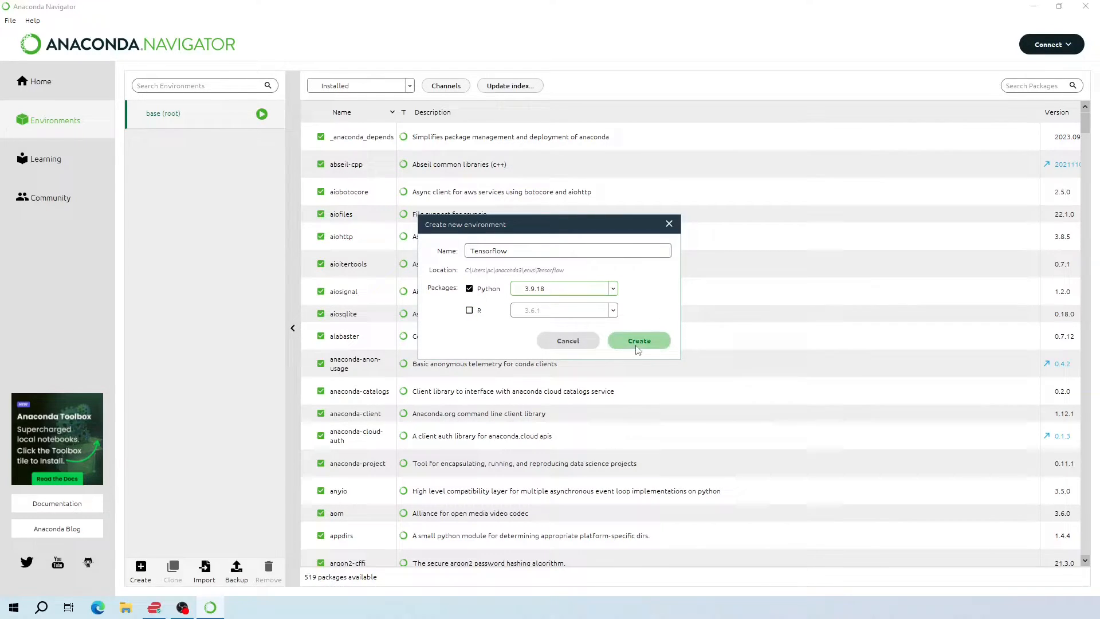
click(637, 340)
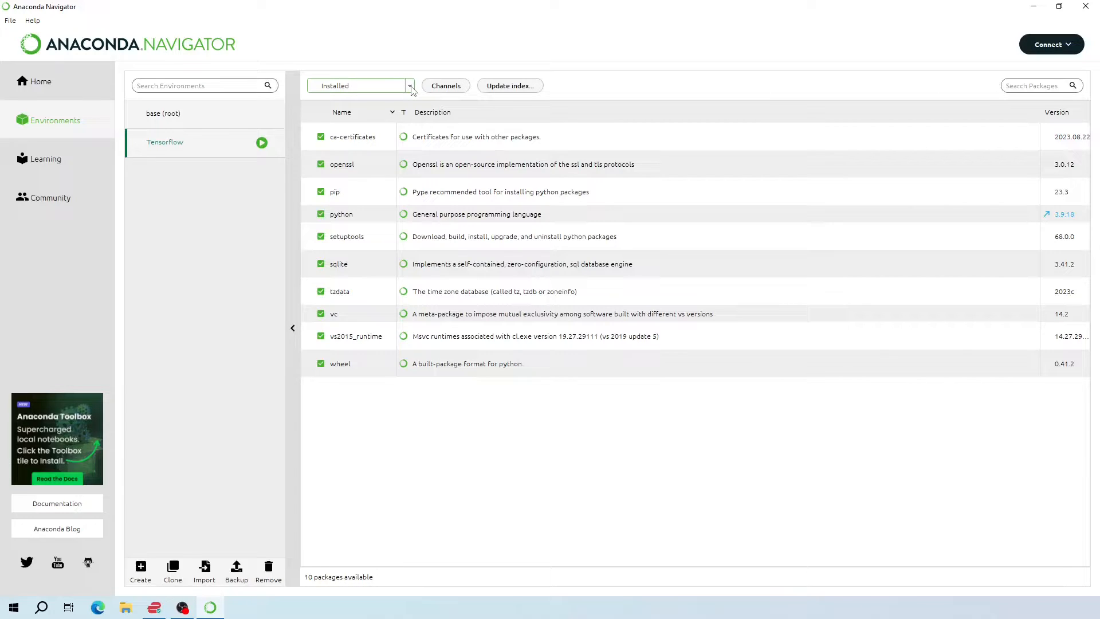
Search the Not installed packages for 'tensorflow' and tick tensorflow and keras
click(410, 85)
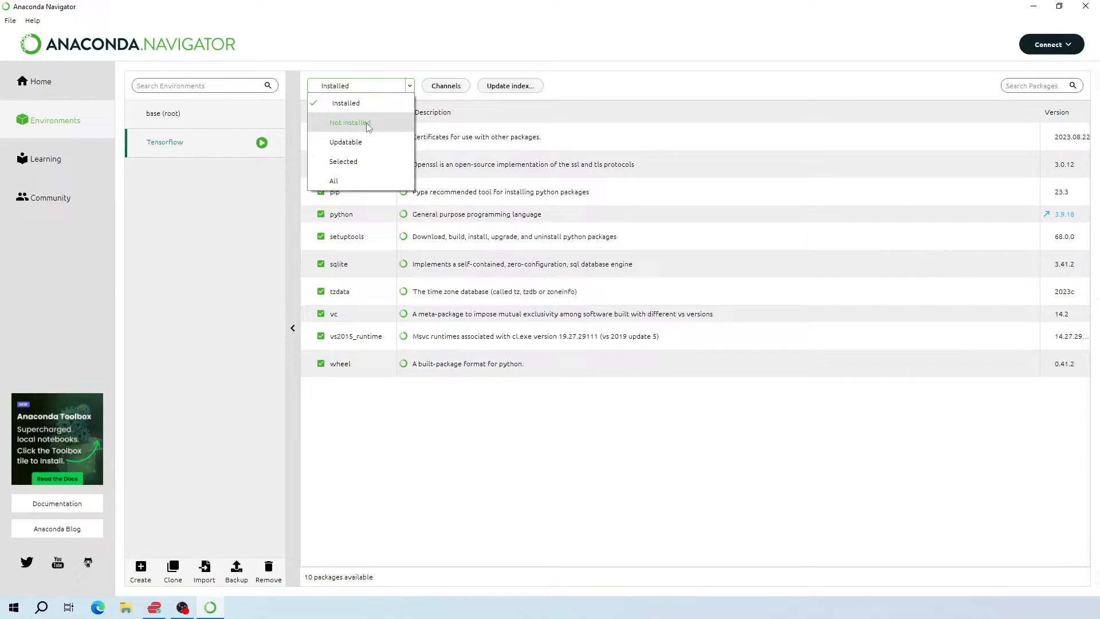
click(347, 122)
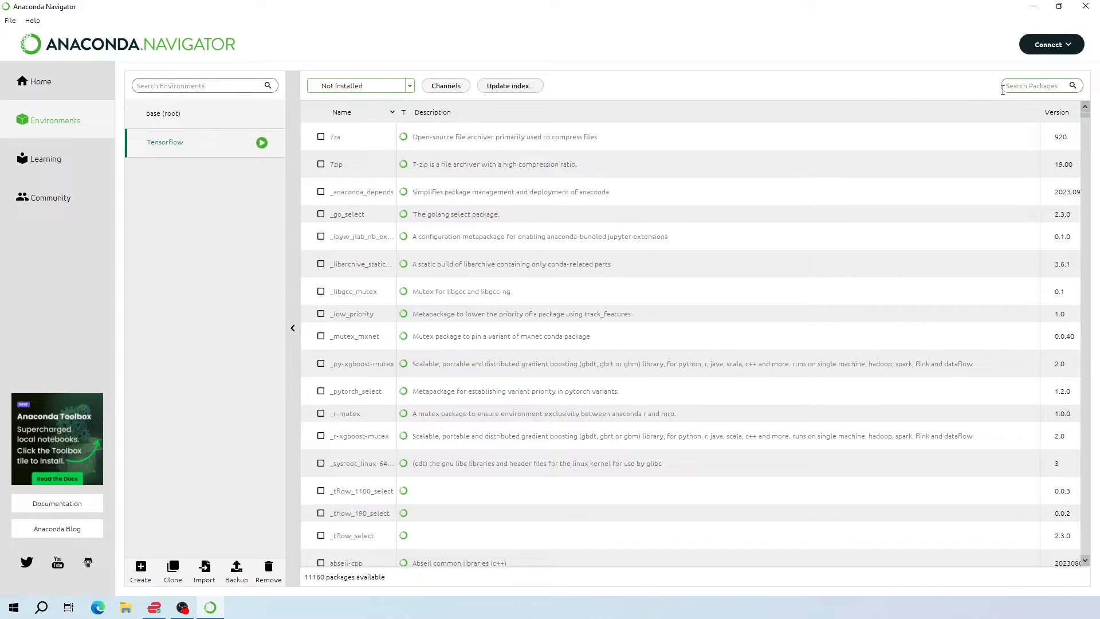
text(tens)
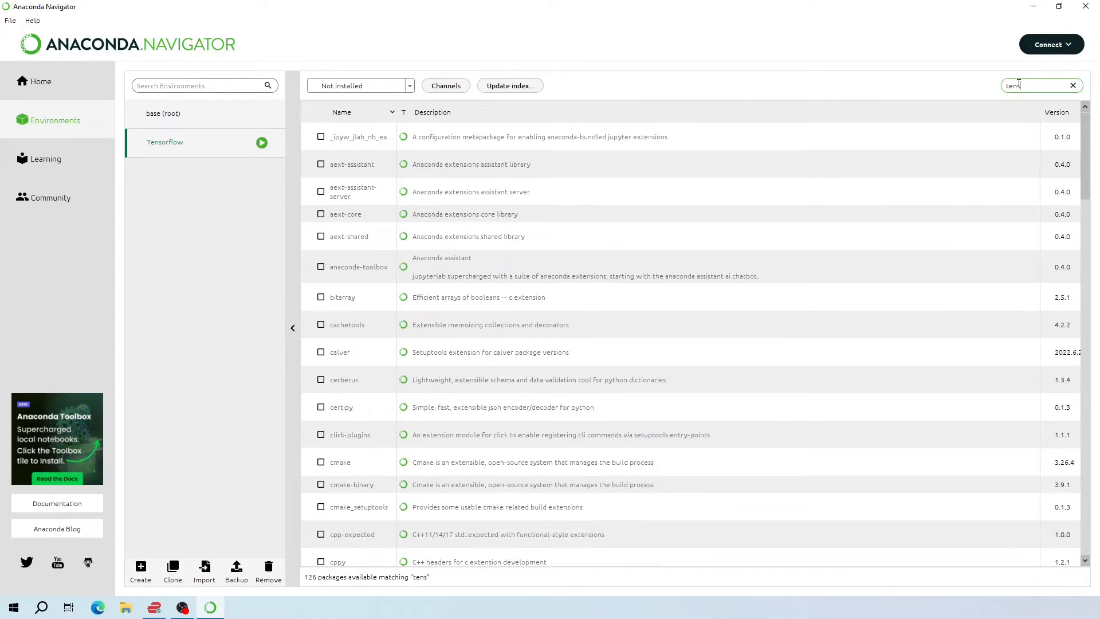
text(orflow)
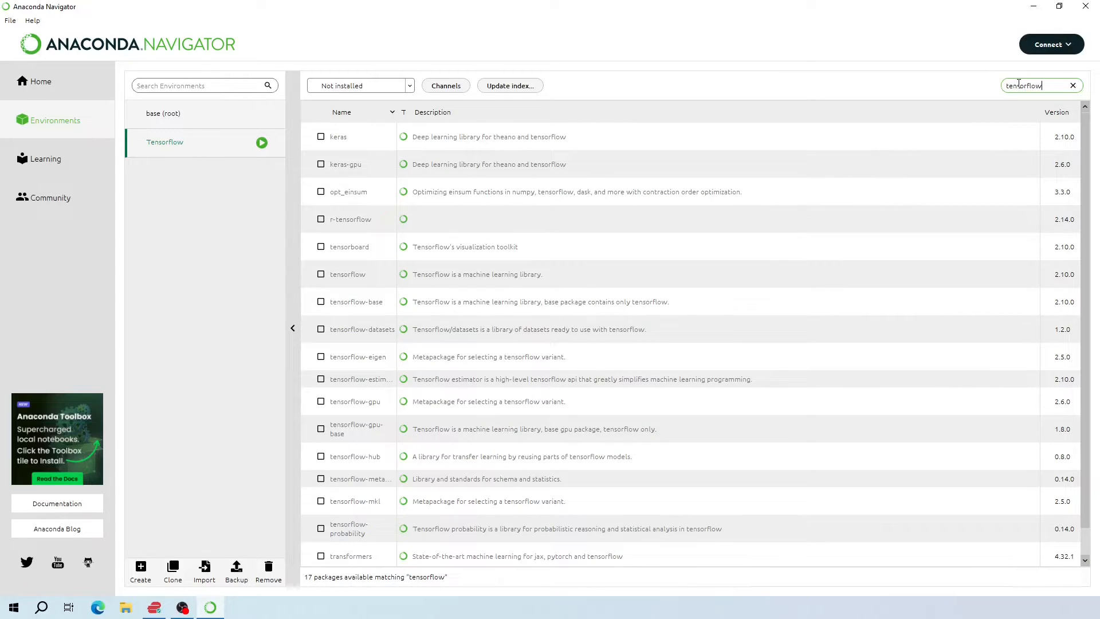
mouse_move(391, 339)
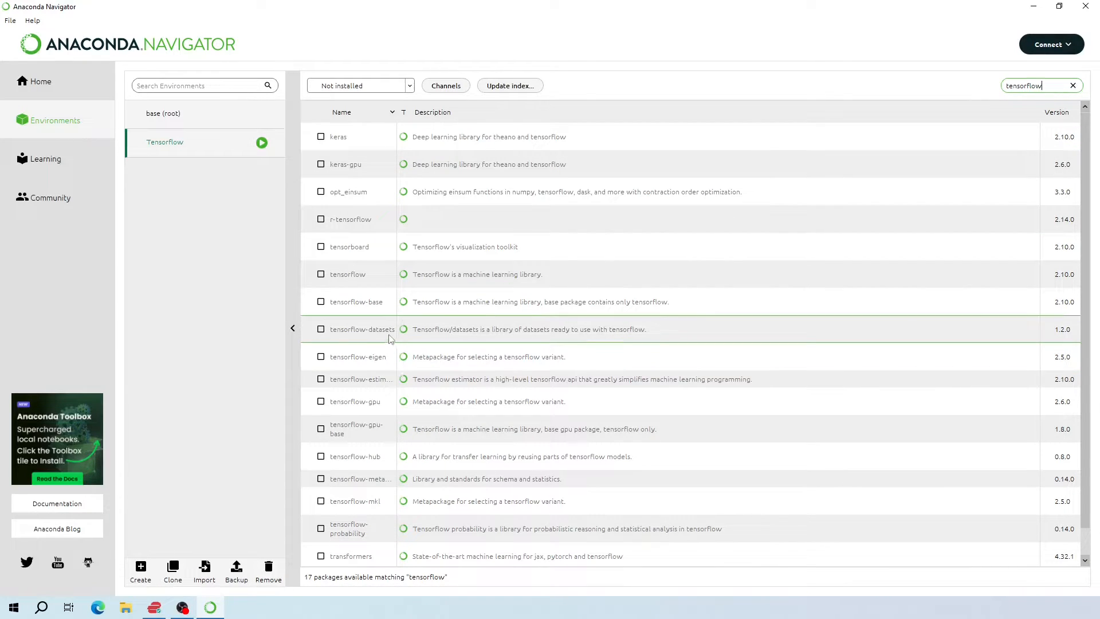
click(321, 275)
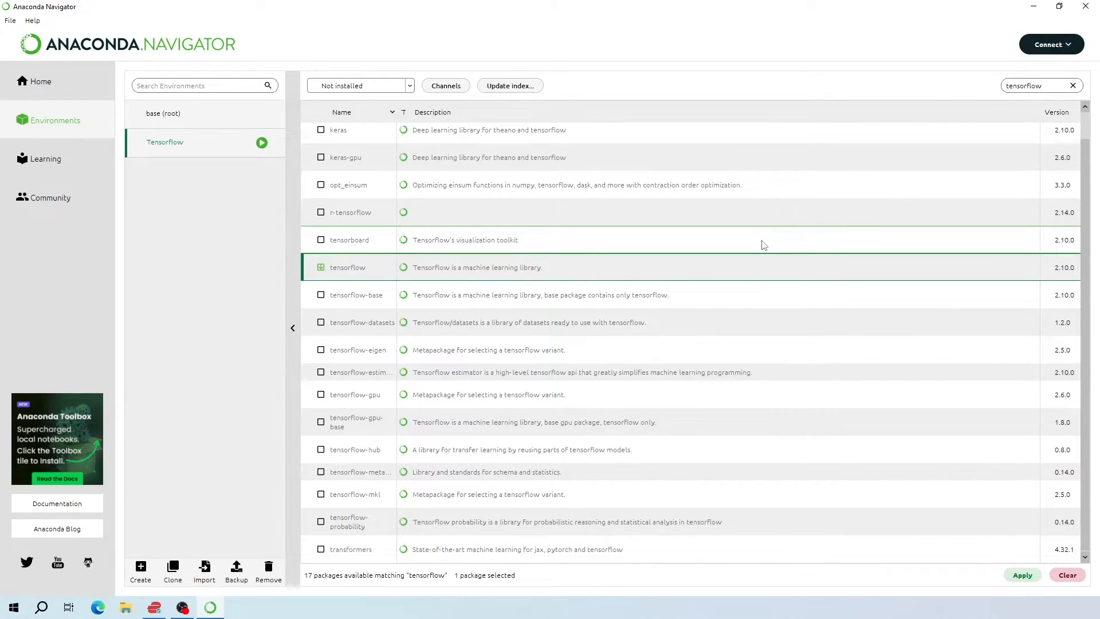
scroll(up, 3)
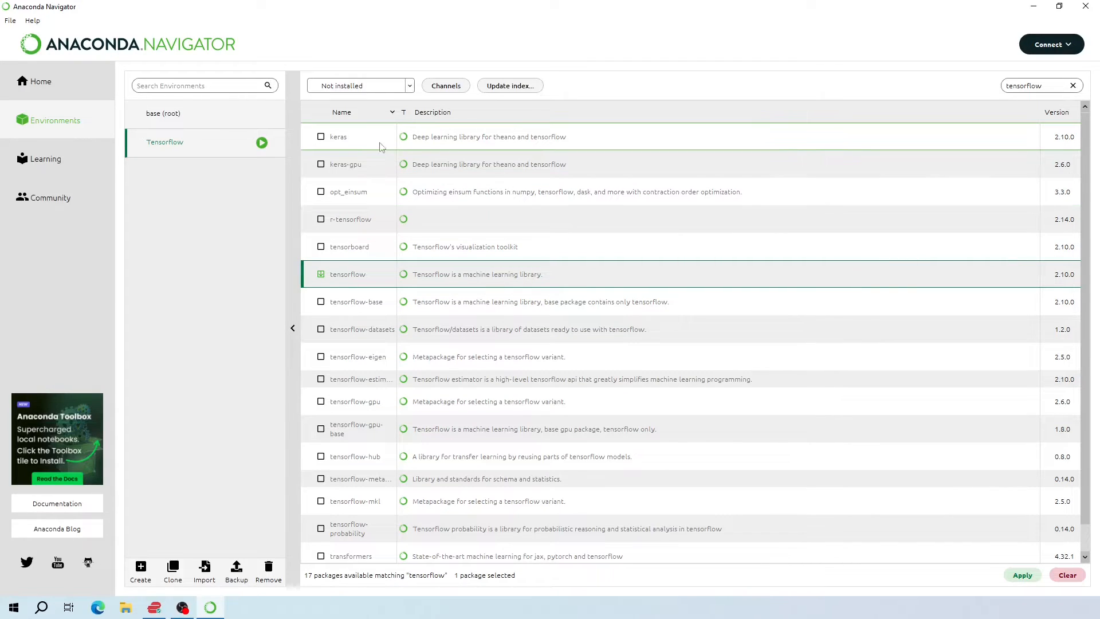
click(321, 137)
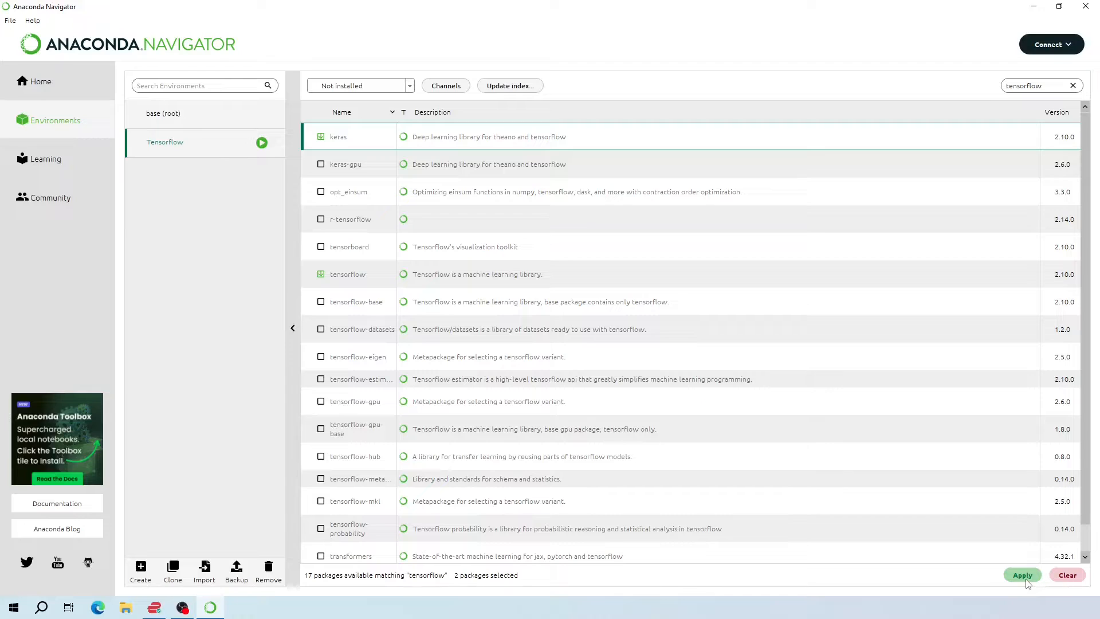
Apply the two selections and scroll the 81-package install summary
click(1022, 575)
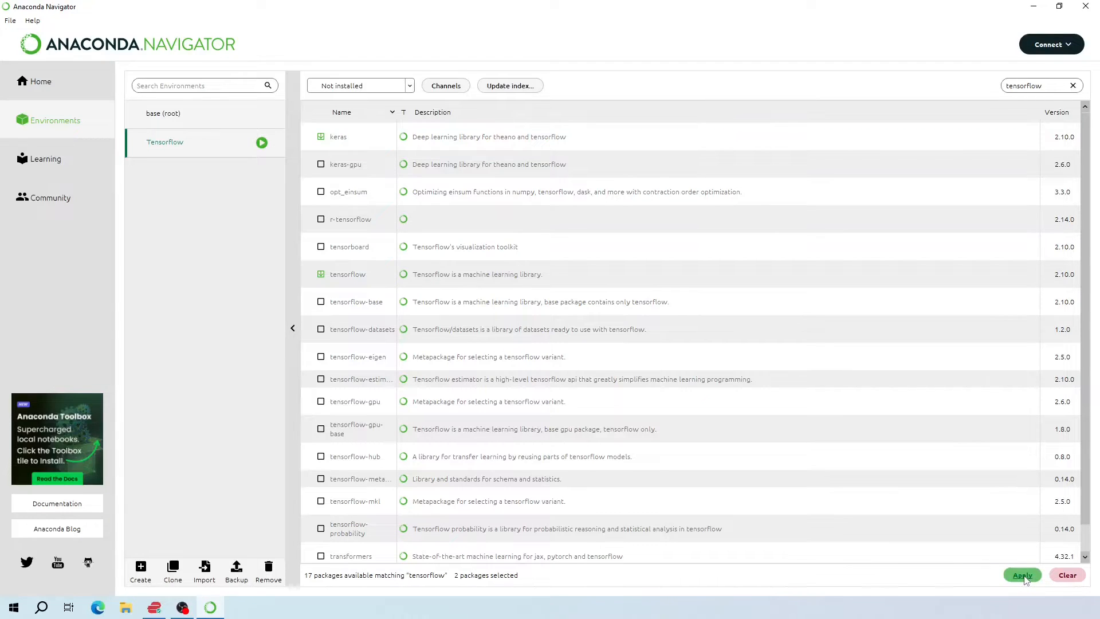
click(1021, 575)
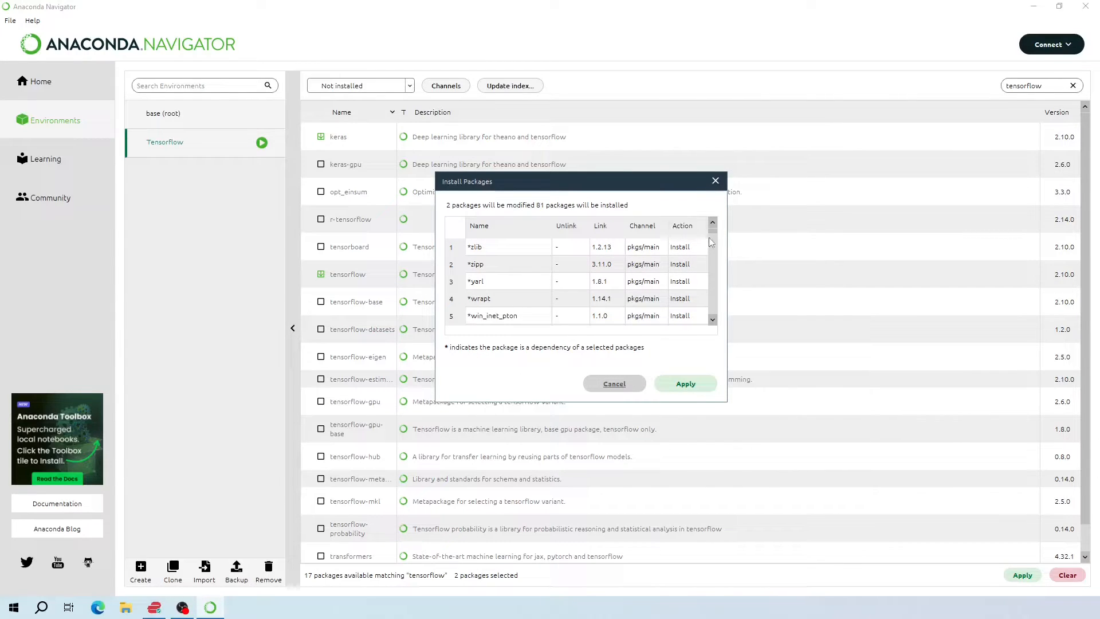
scroll(down, 3)
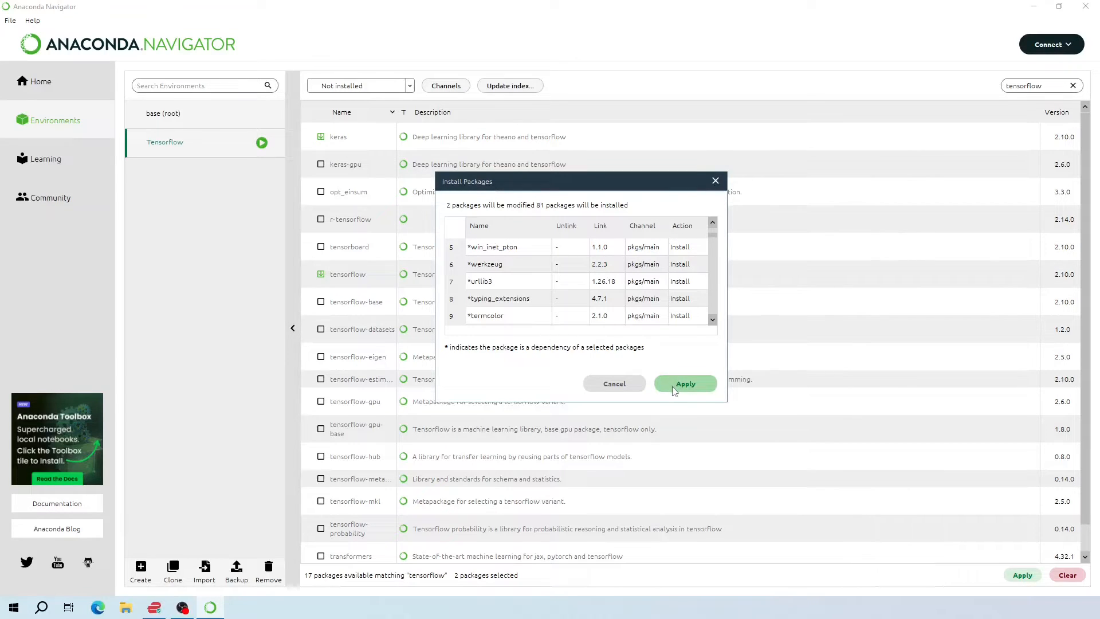
Confirm the install of keras, tensorflow and their dependencies and let it run
click(684, 384)
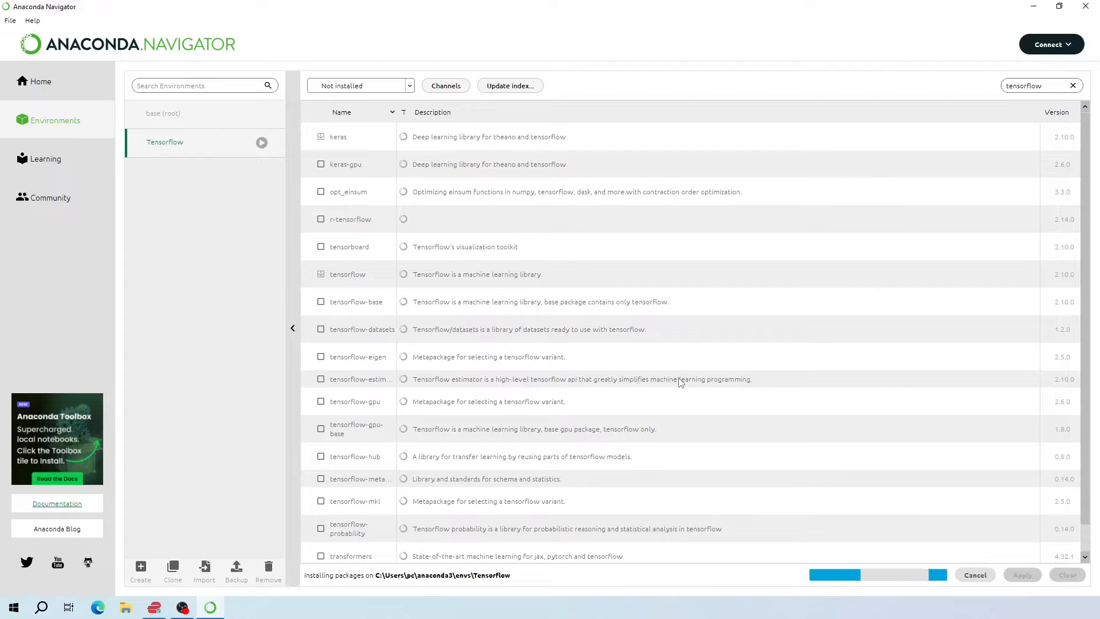
mouse_move(235, 254)
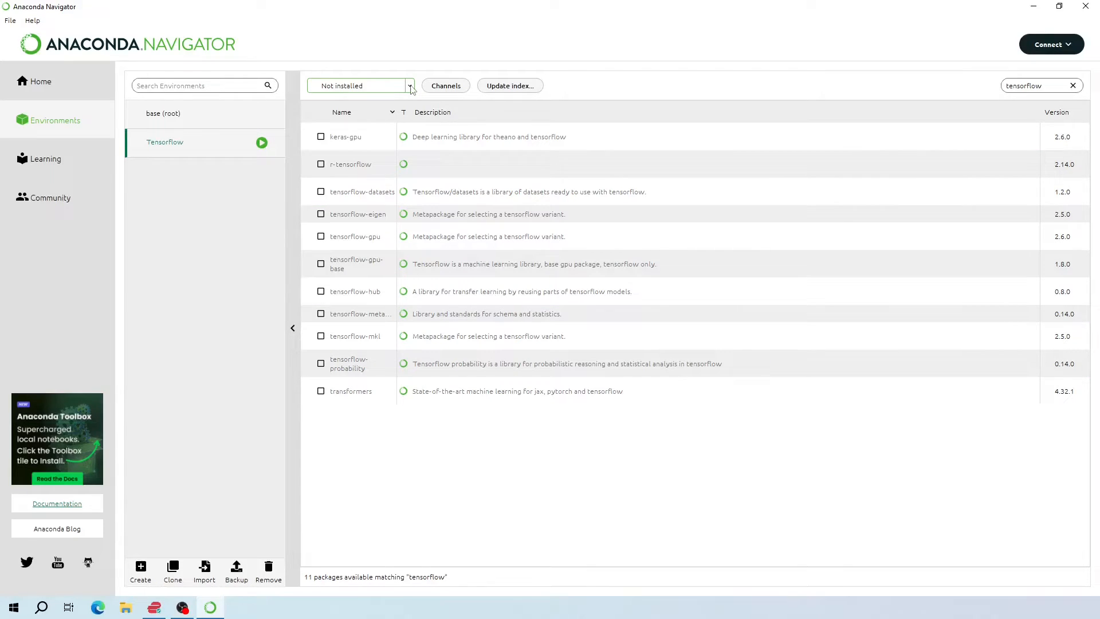
Switch the package filter to Installed to show keras and tensorflow 2.10.0
click(410, 85)
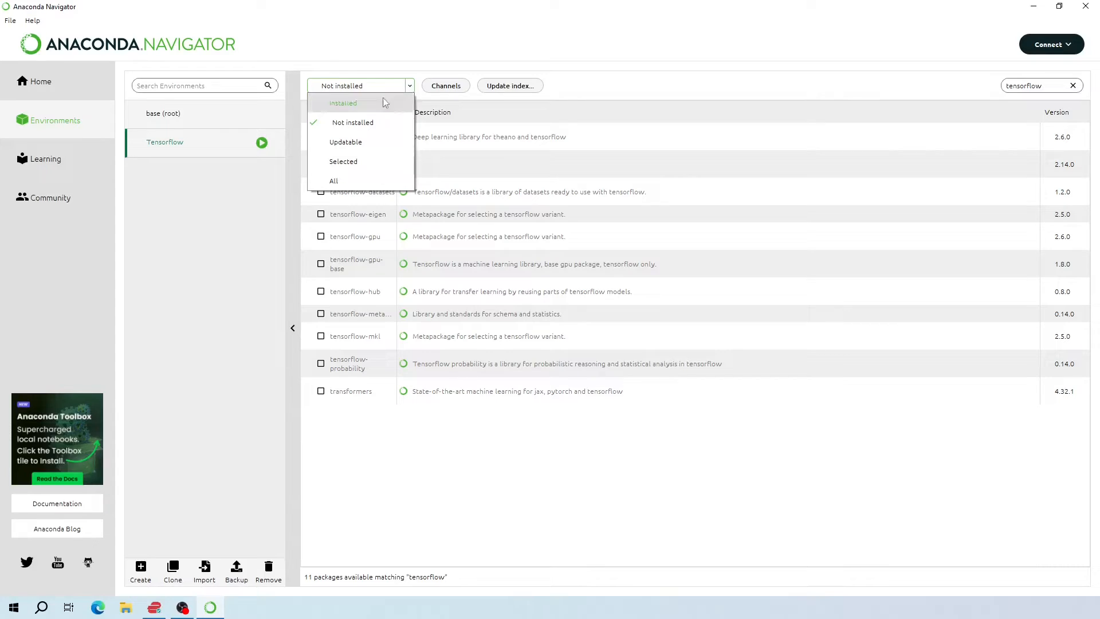
click(343, 103)
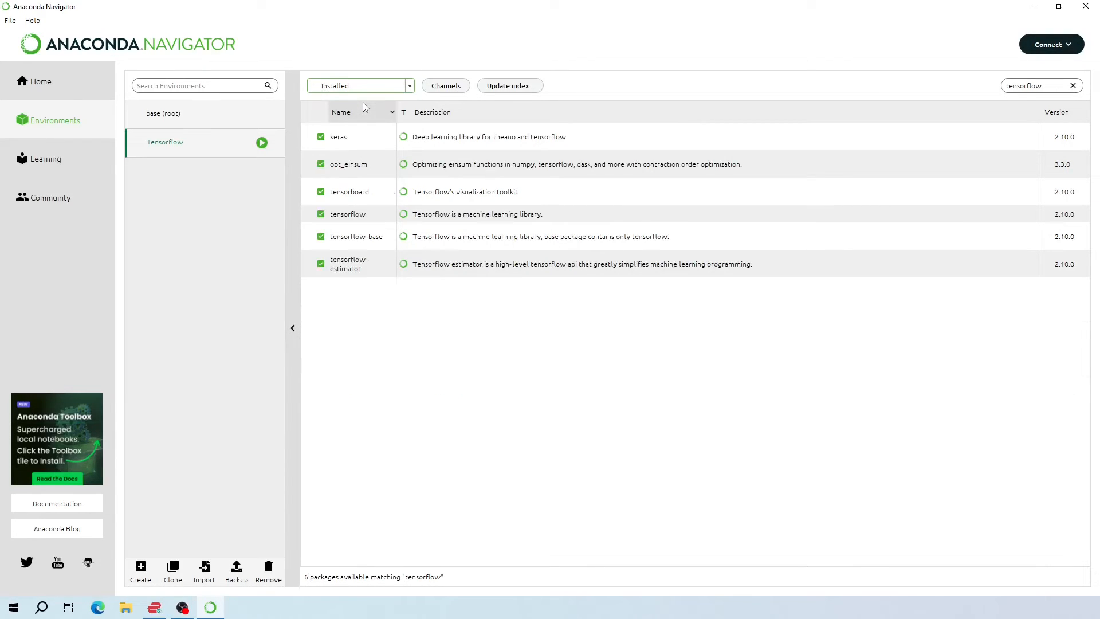
mouse_move(402, 318)
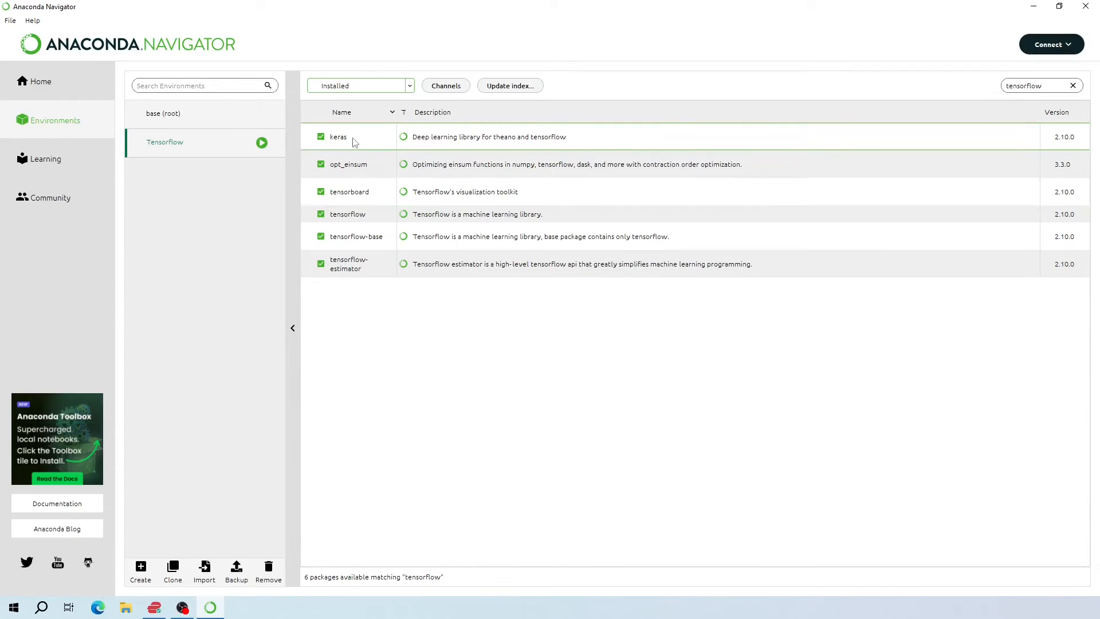
mouse_move(406, 294)
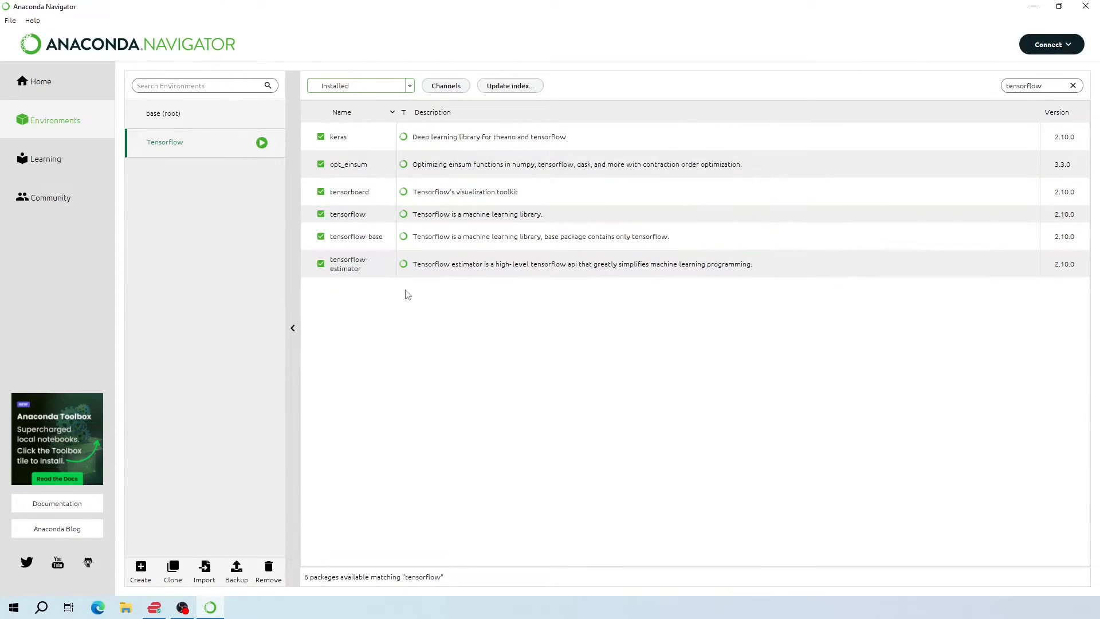
mouse_move(422, 288)
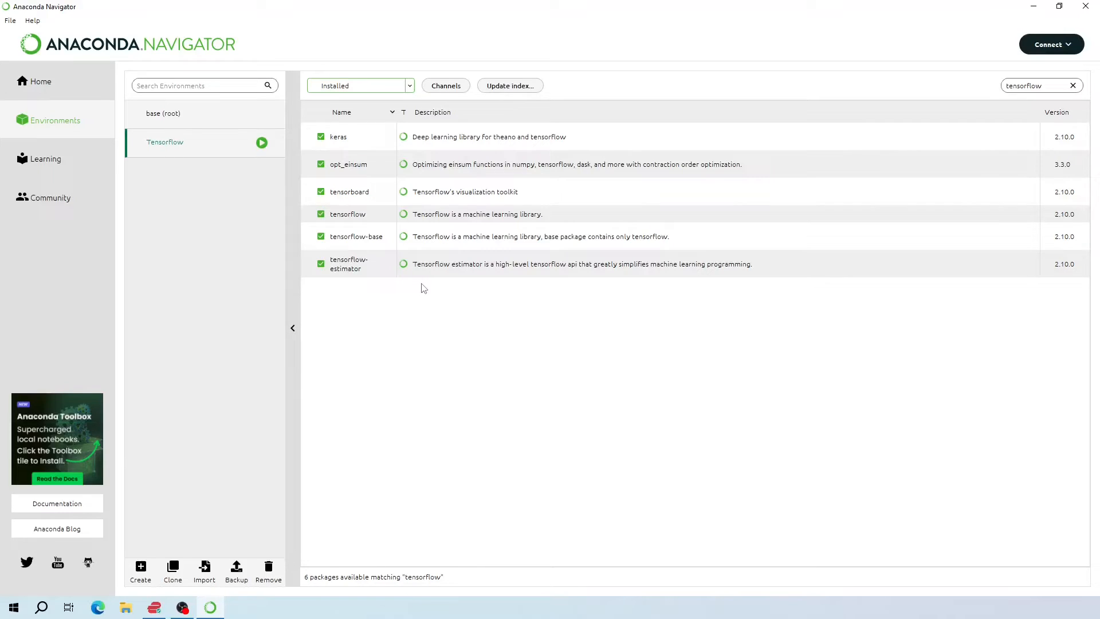
mouse_move(421, 288)
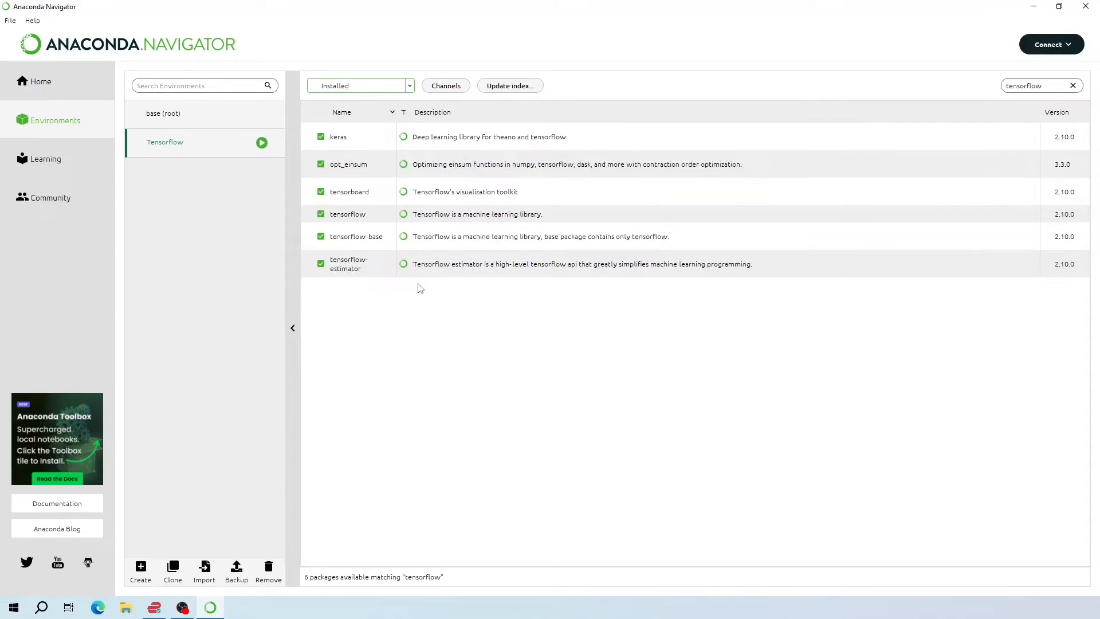
mouse_move(41, 82)
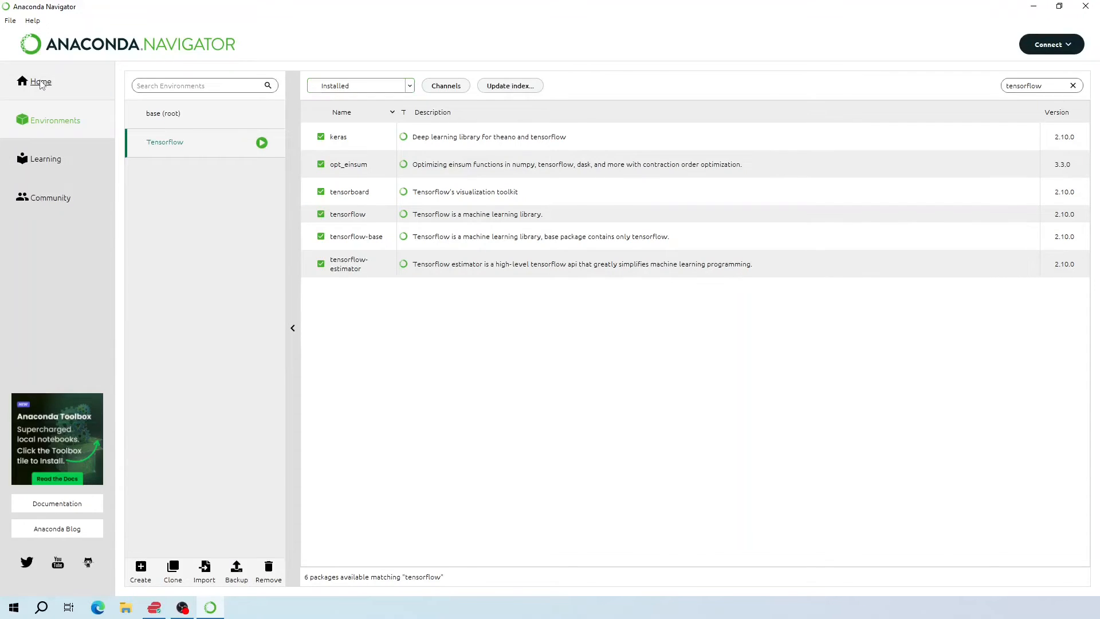
On the Home page, install Jupyter Notebook 6.5.4 for the Tensorflow environment and launch it
click(40, 81)
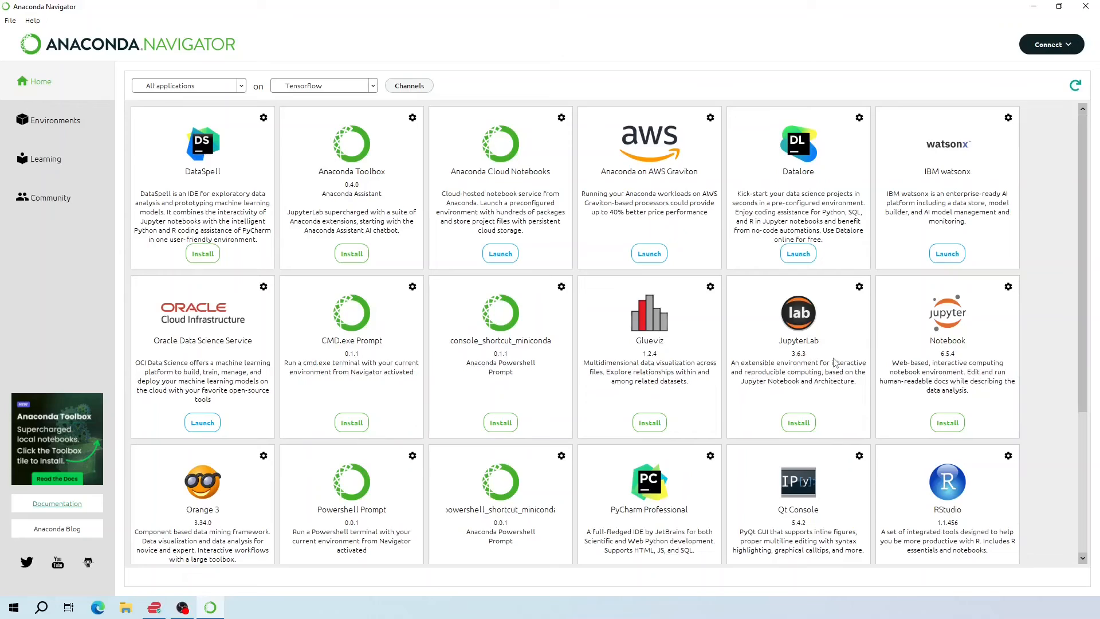
mouse_move(962, 368)
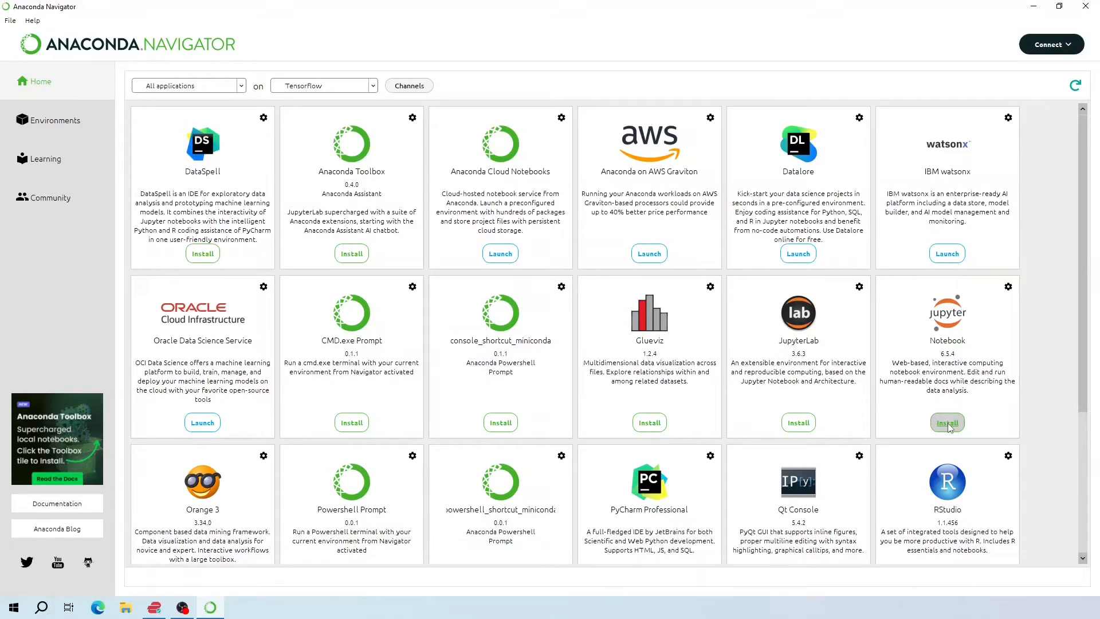
click(946, 422)
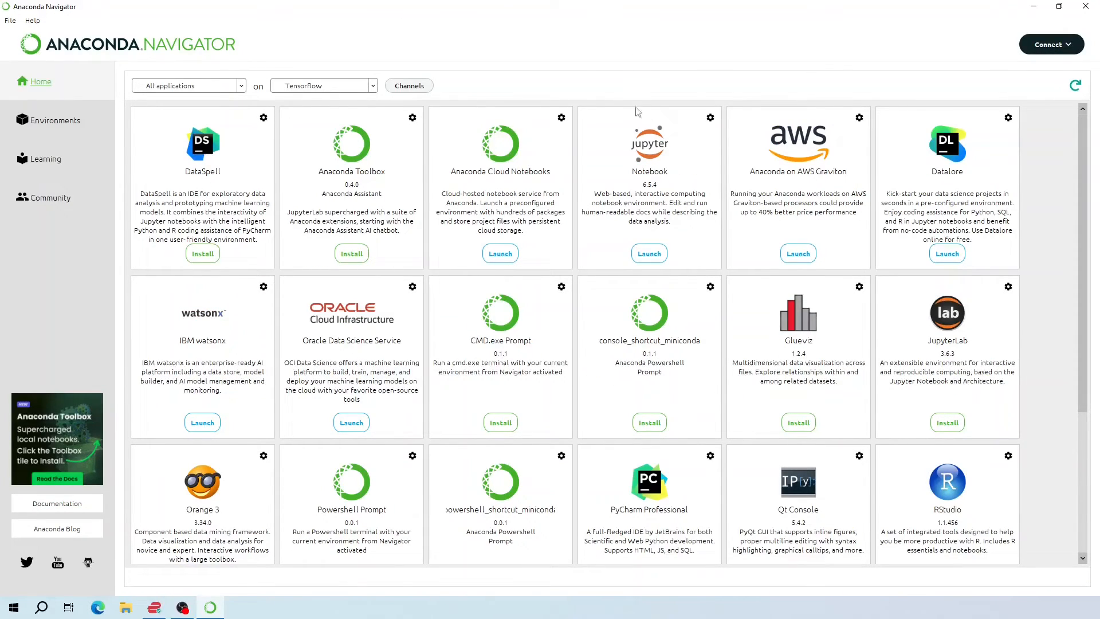
click(647, 253)
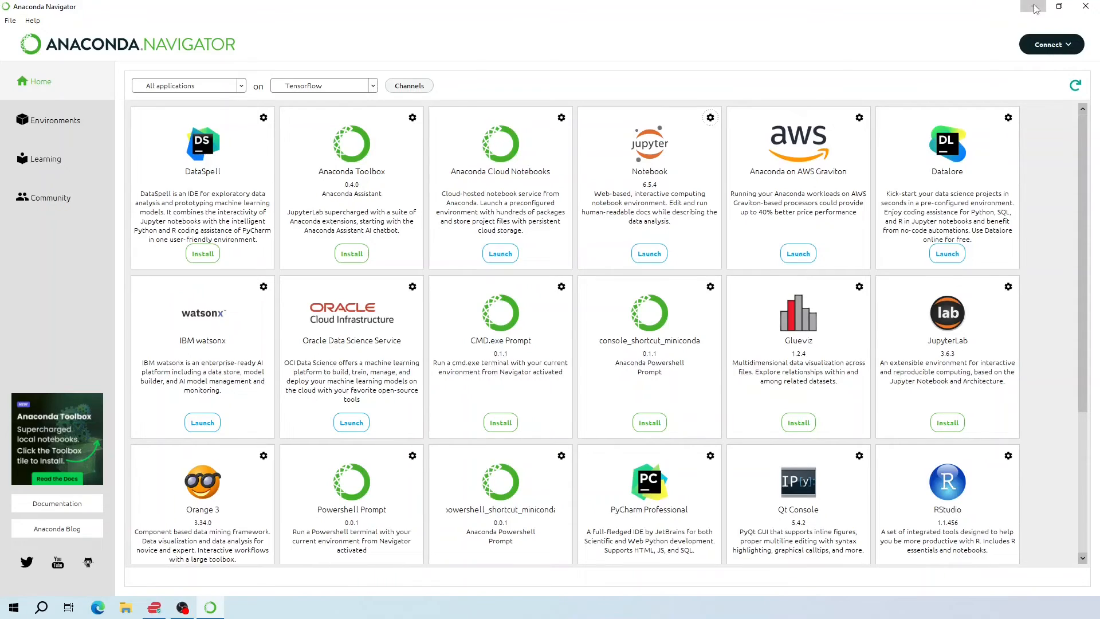
Minimize Navigator and start a new Python 3 (ipykernel) notebook in Jupyter
click(648, 253)
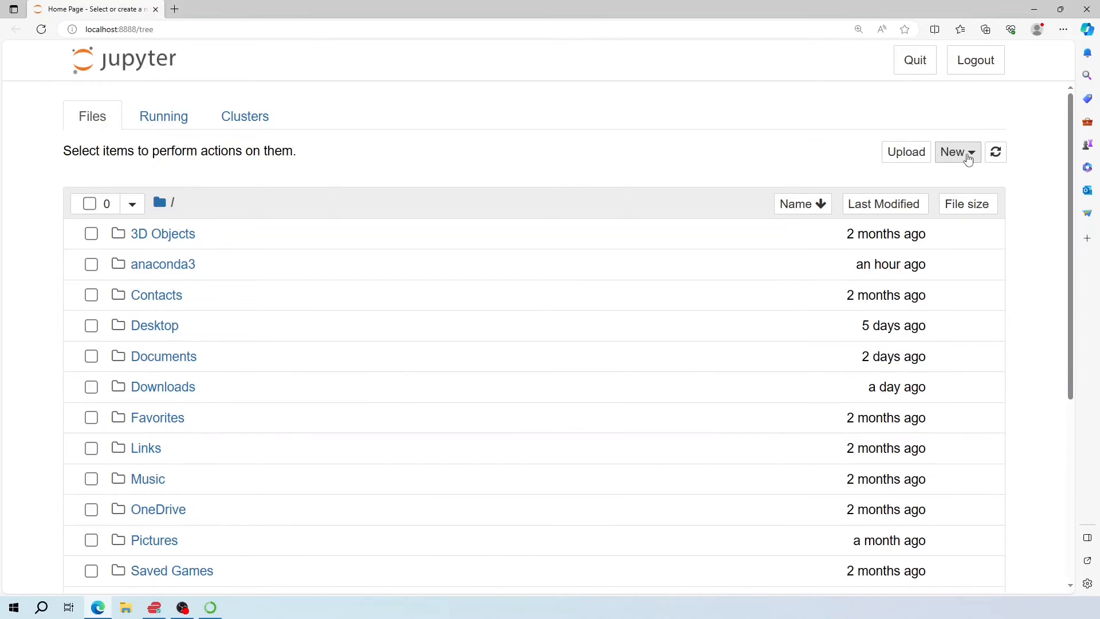
click(957, 151)
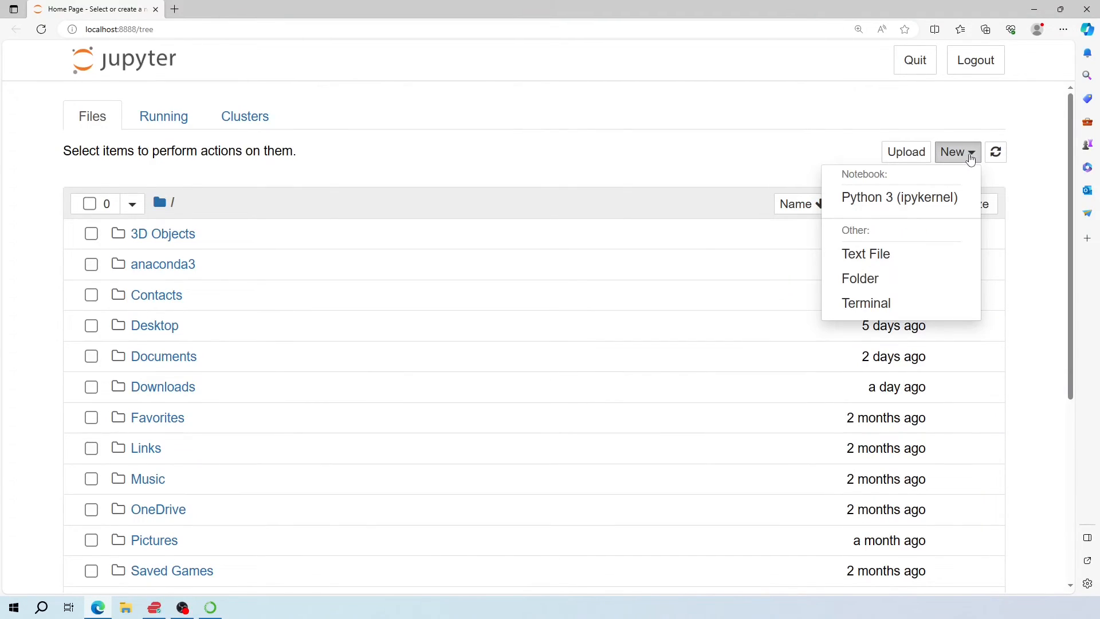
mouse_move(899, 197)
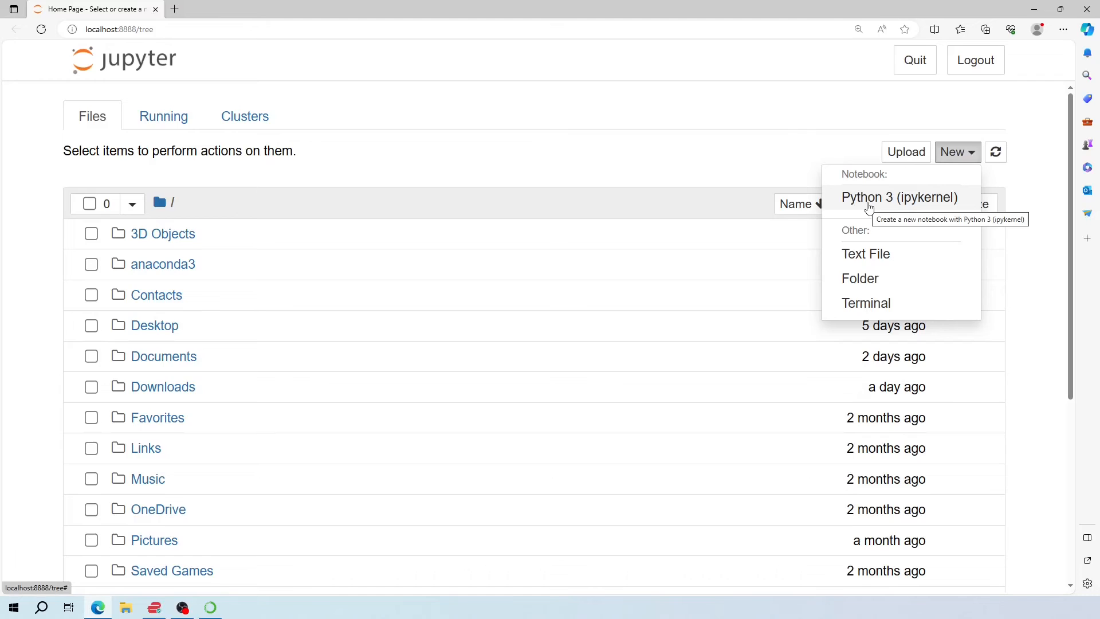
click(898, 197)
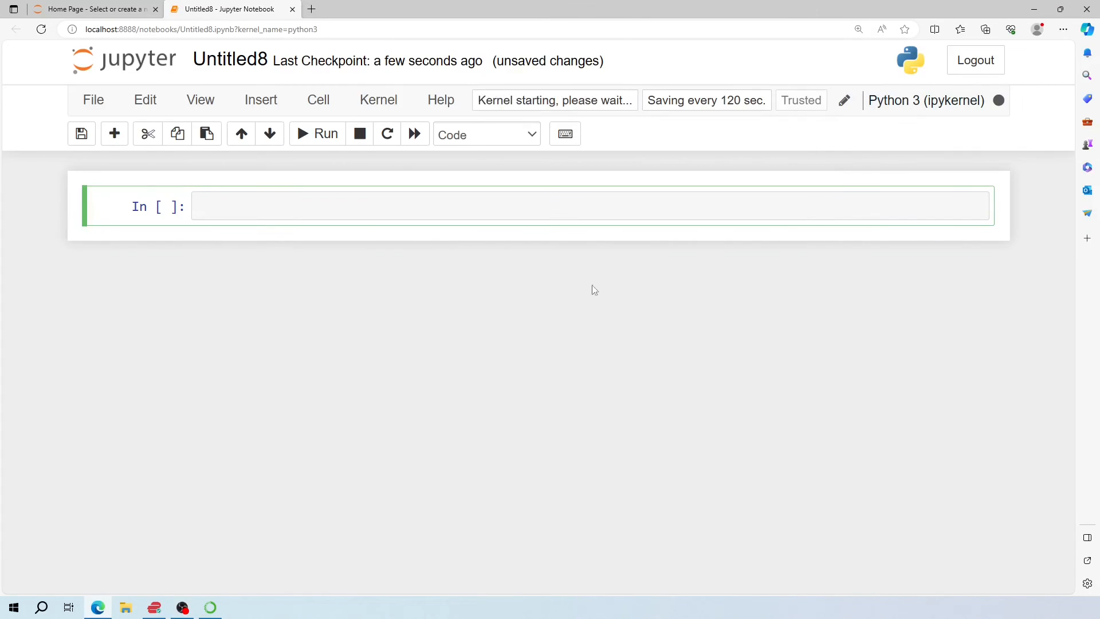
Run 'import tensorflow as tf' in the first cell of Untitled8
text(import ten)
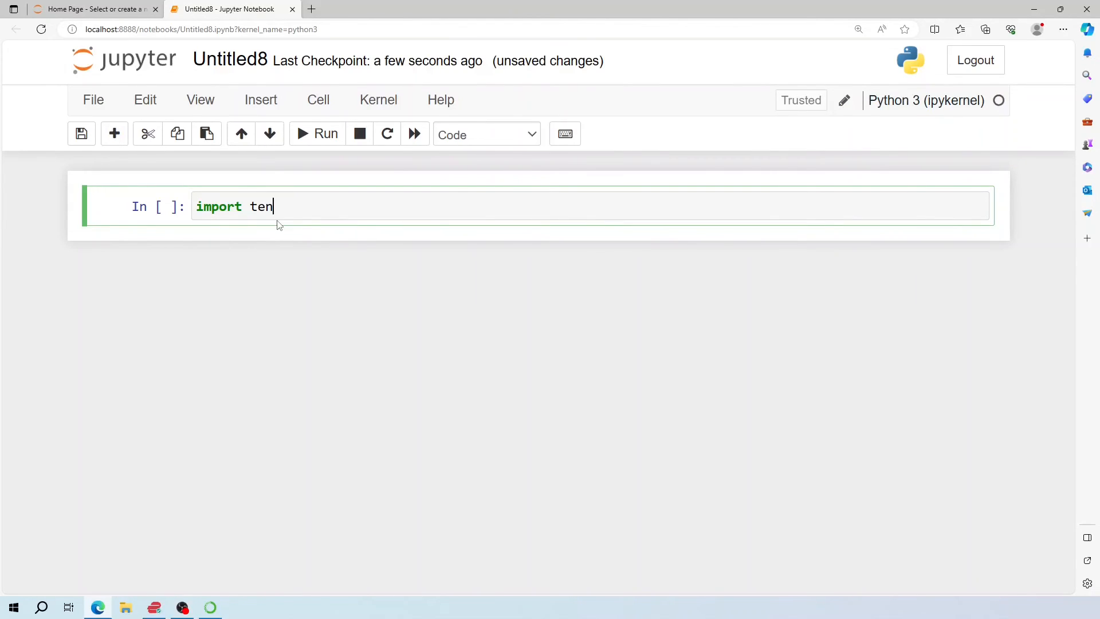
key(shift+enter)
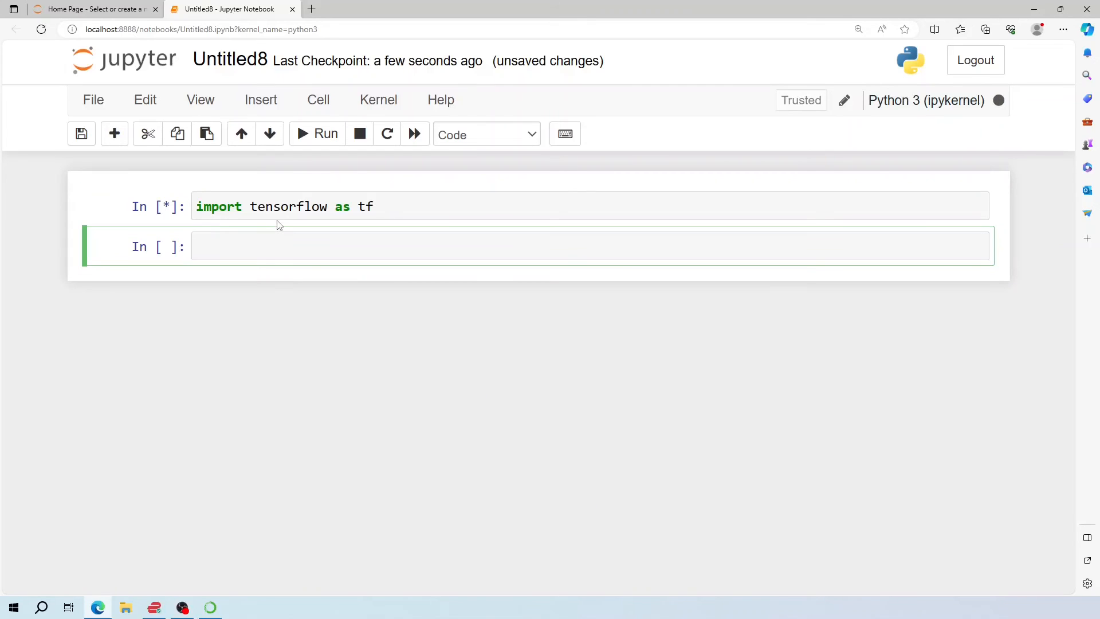